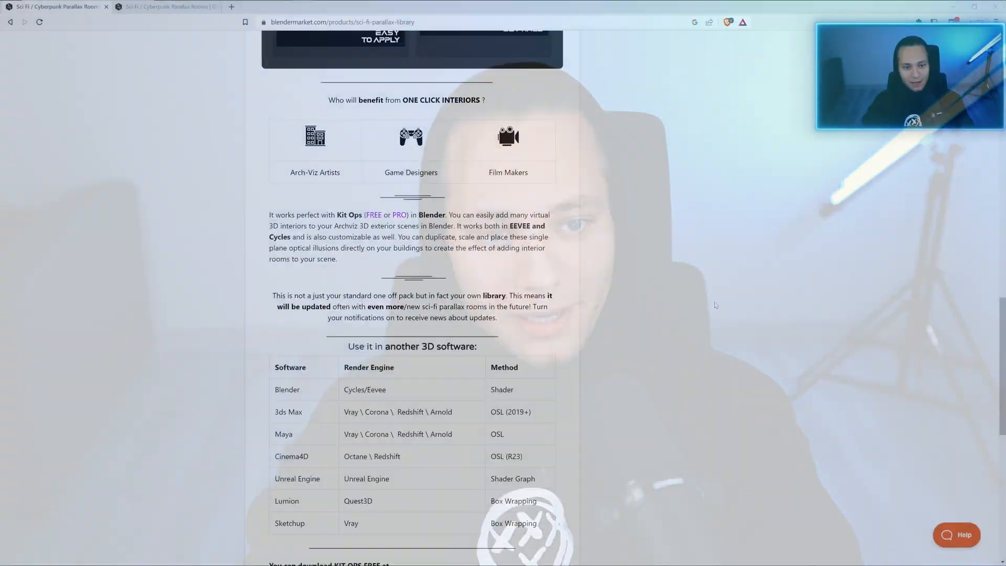
Browse the room library previews, then switch to the $12 Sci Fi / Cyberpunk Parallax Rooms Kpack page
scroll(up, 3)
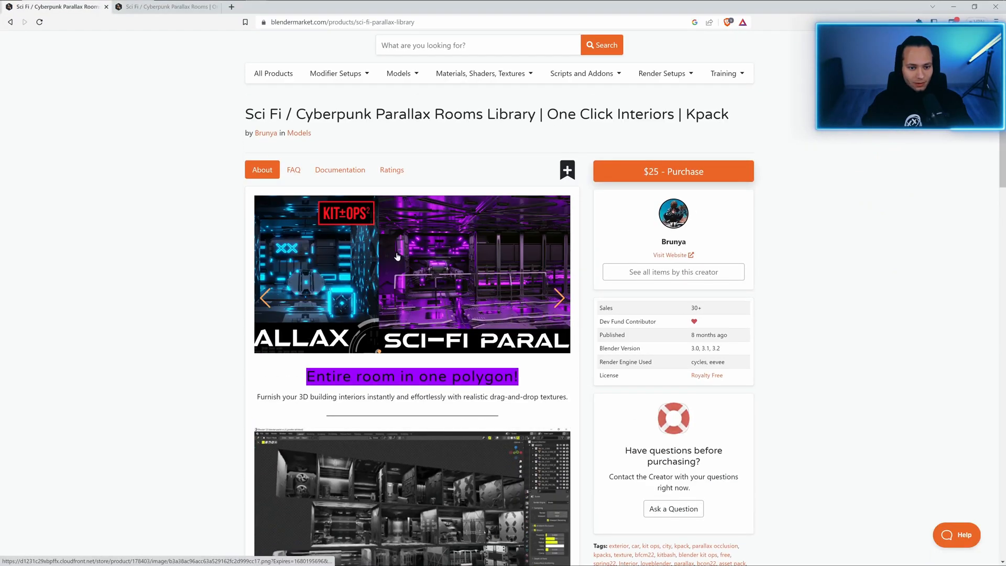
click(559, 297)
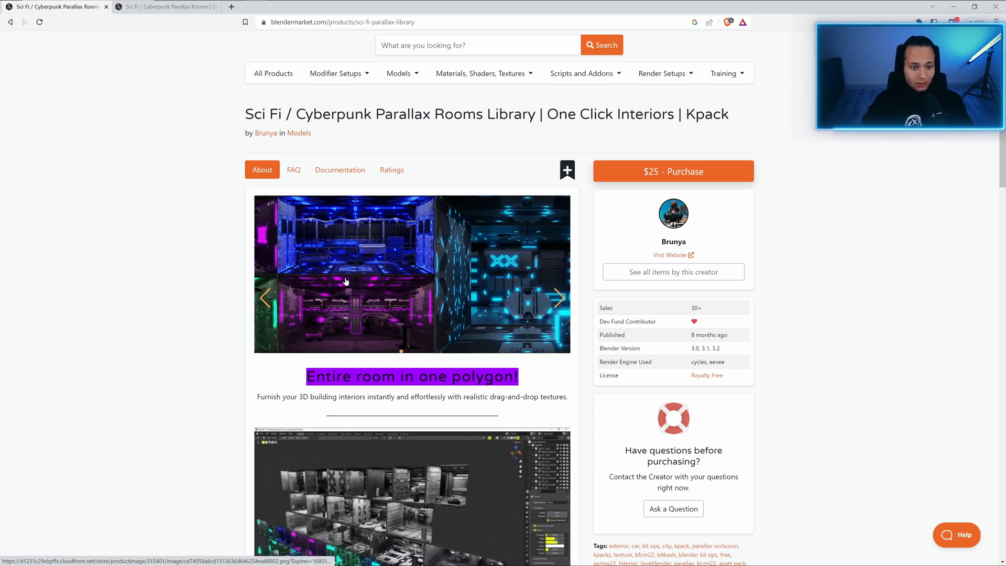
click(558, 296)
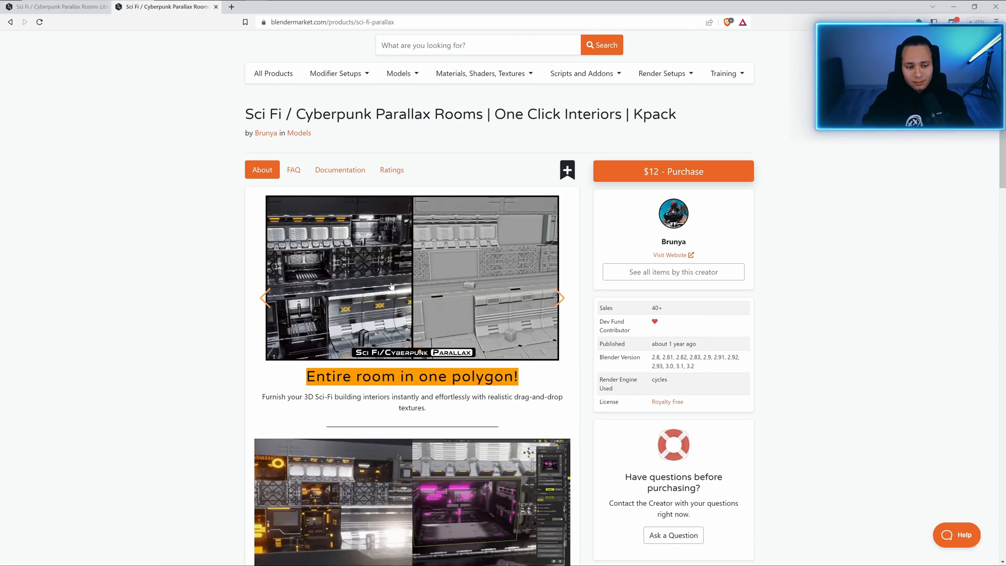
click(411, 278)
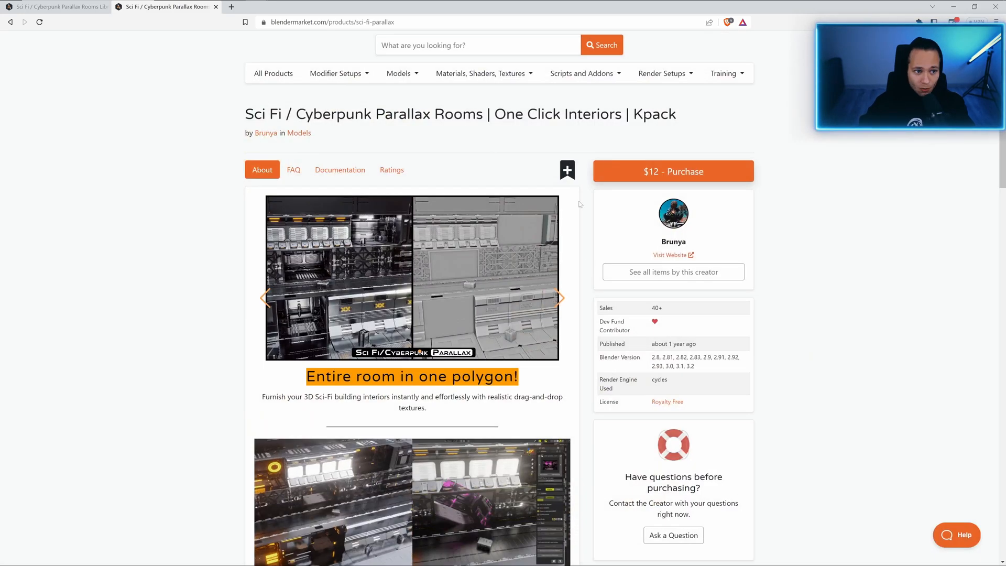
mouse_move(325, 10)
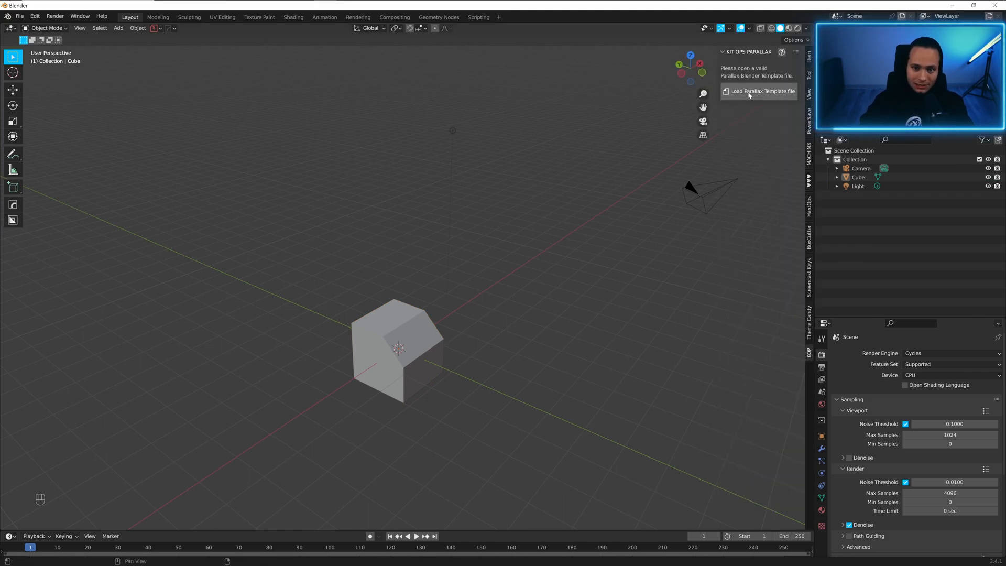
mouse_move(760, 90)
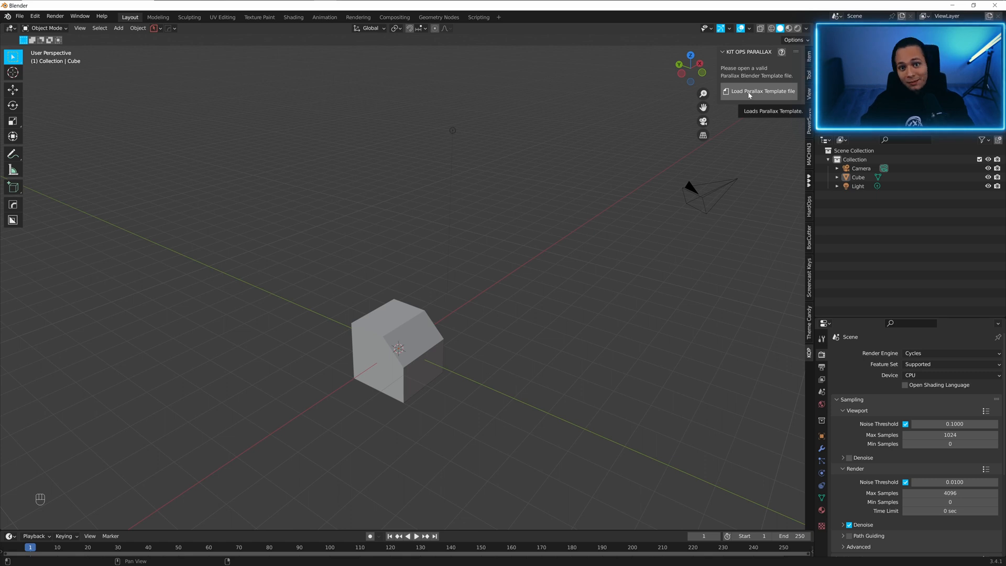
Load the KIT OPS Parallax template room and save it to the Desktop as scifi_parallax.blend
click(762, 90)
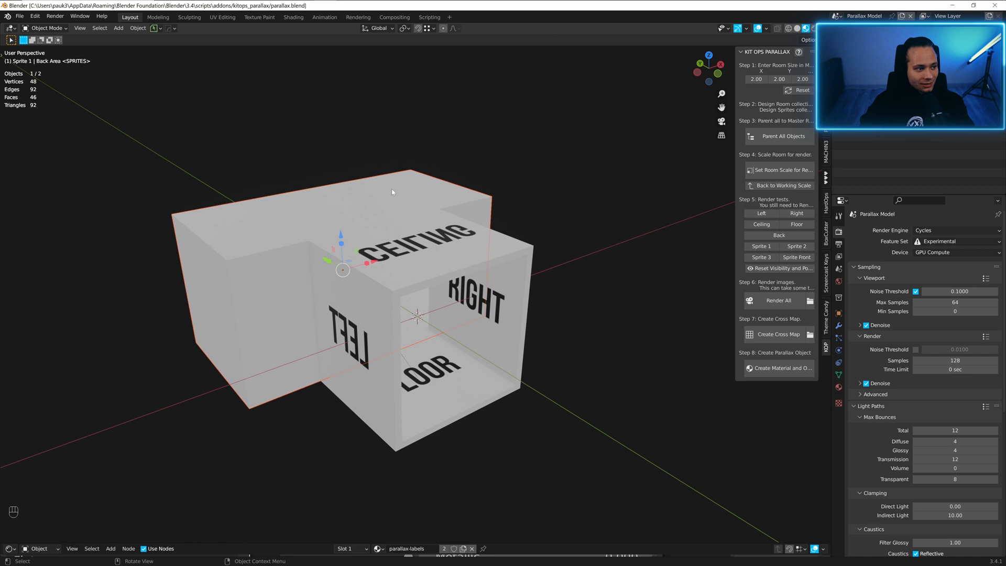
click(20, 15)
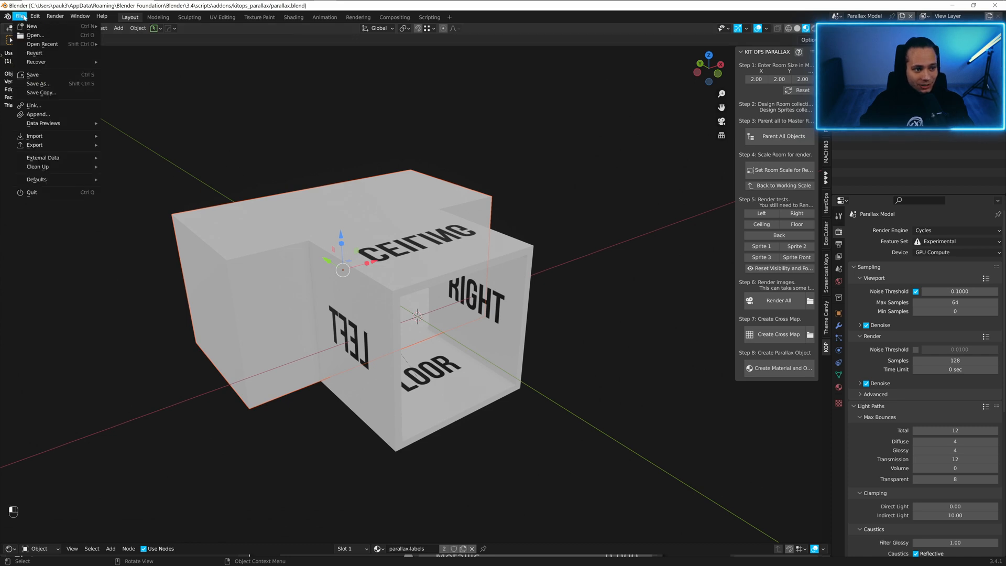
click(39, 84)
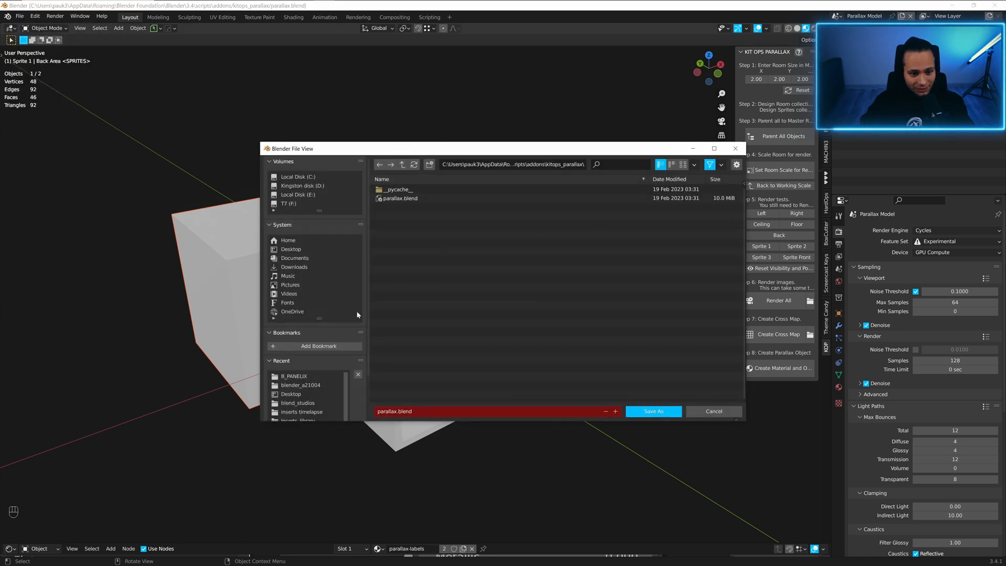
click(291, 249)
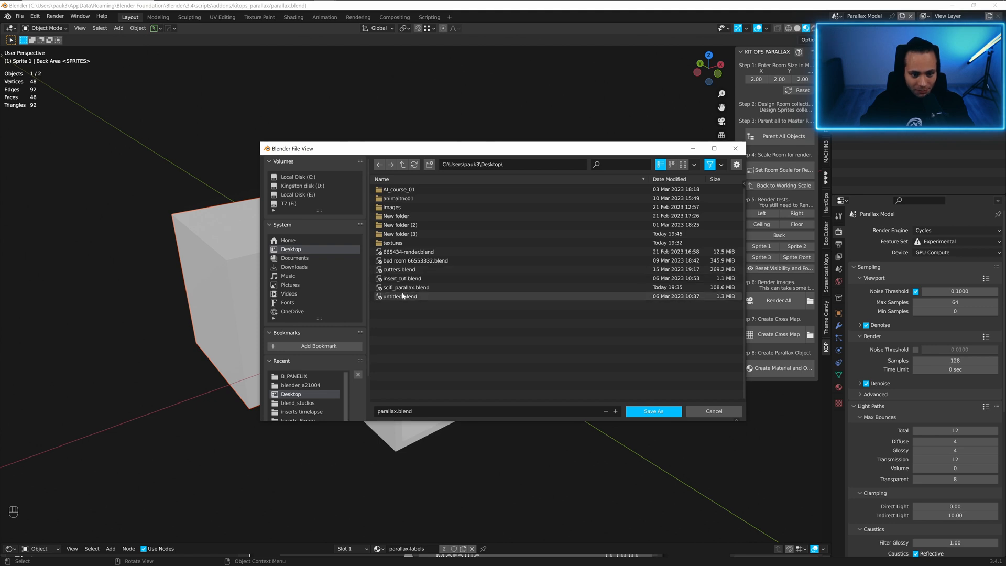
click(653, 411)
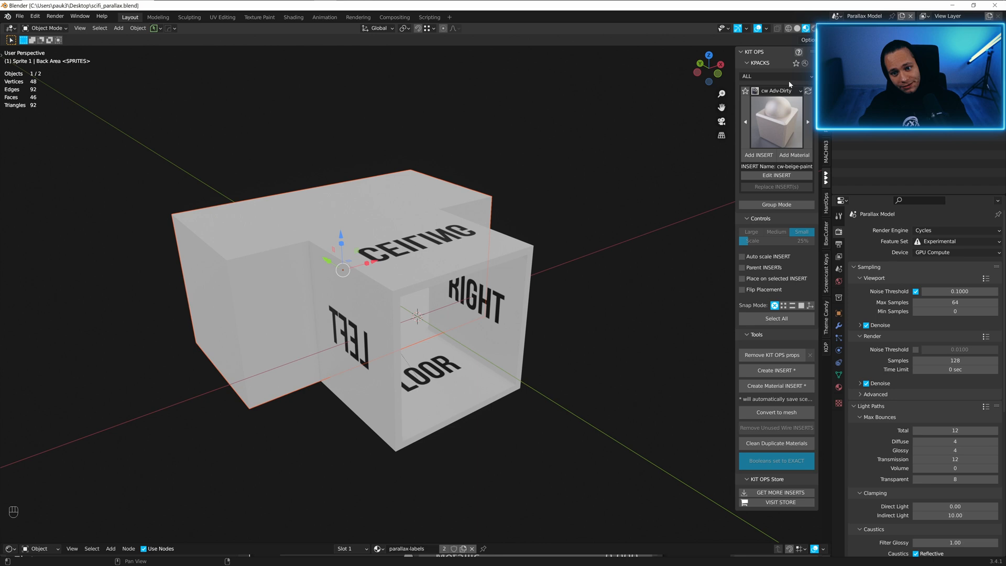
Pick B_PANELIX from the KPACKS list so its panelix_01 insert is ready to use
click(777, 76)
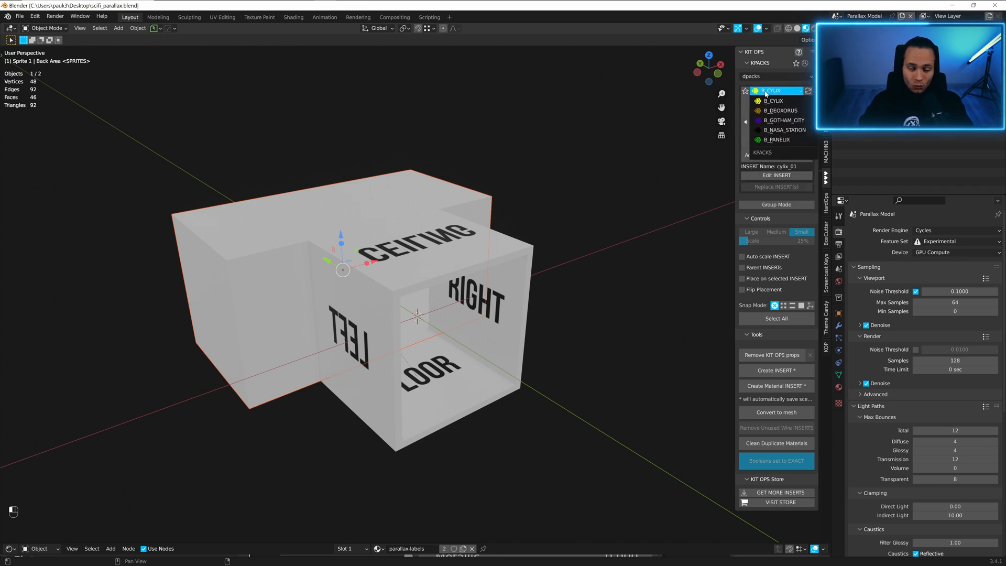
click(777, 139)
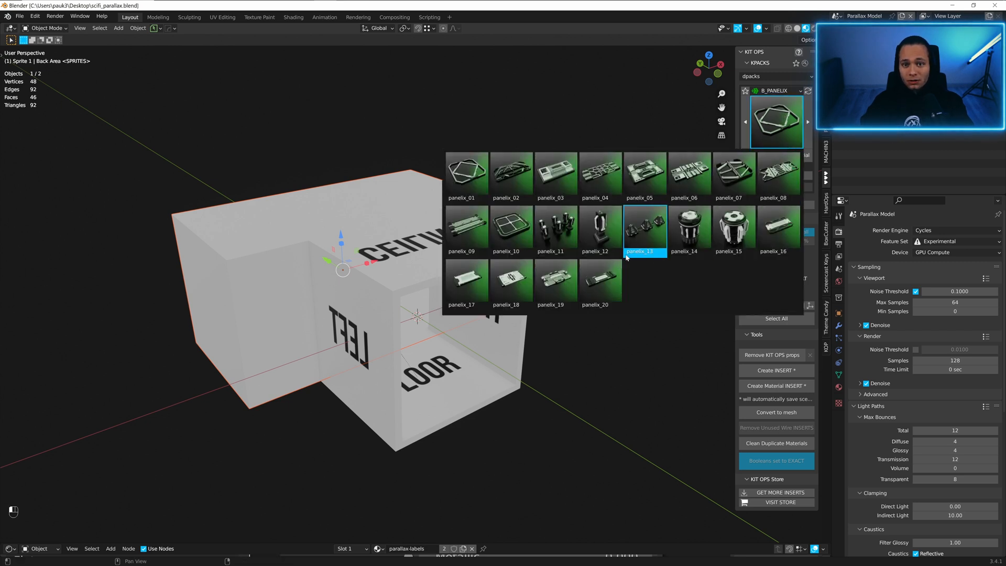
click(554, 281)
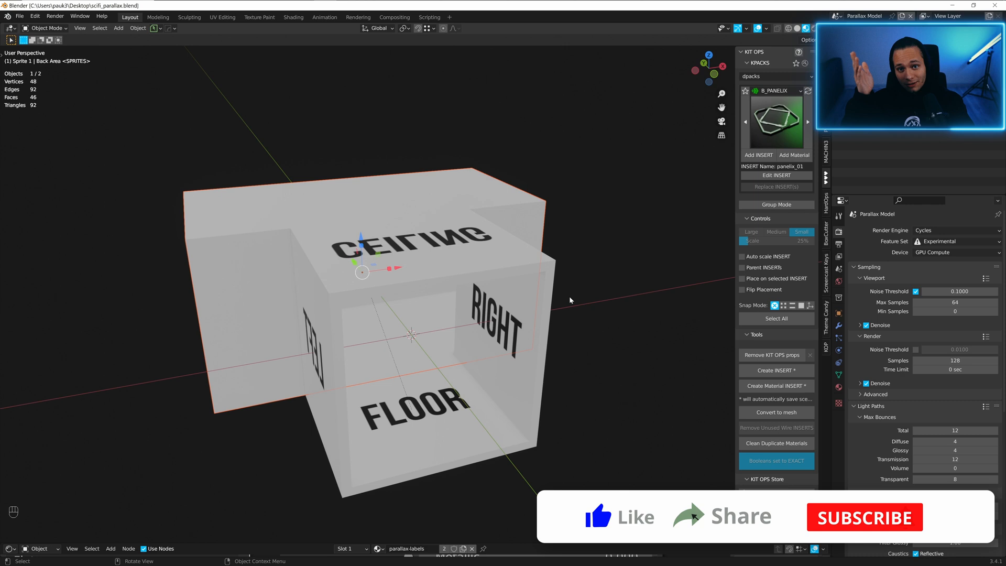
click(865, 517)
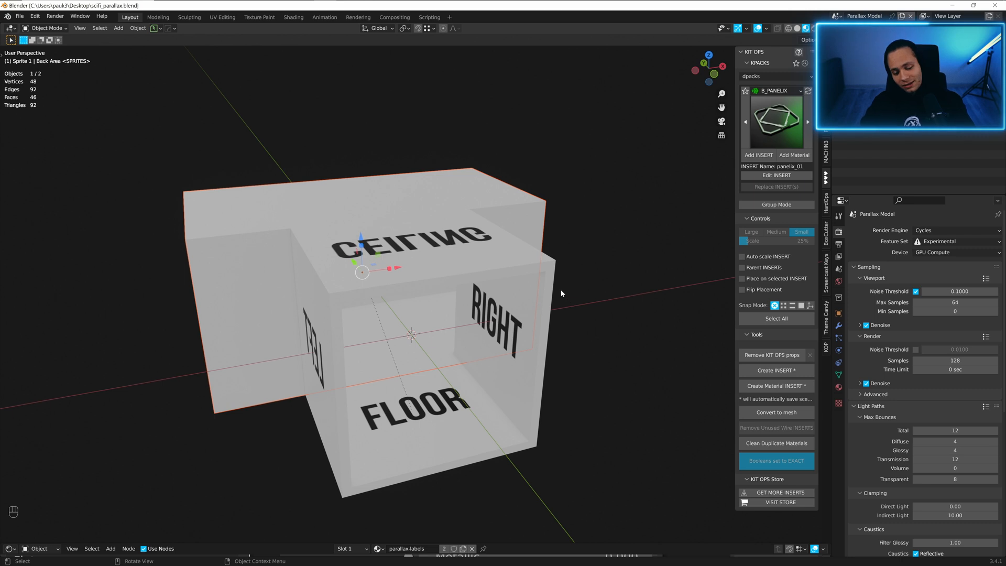
mouse_move(557, 289)
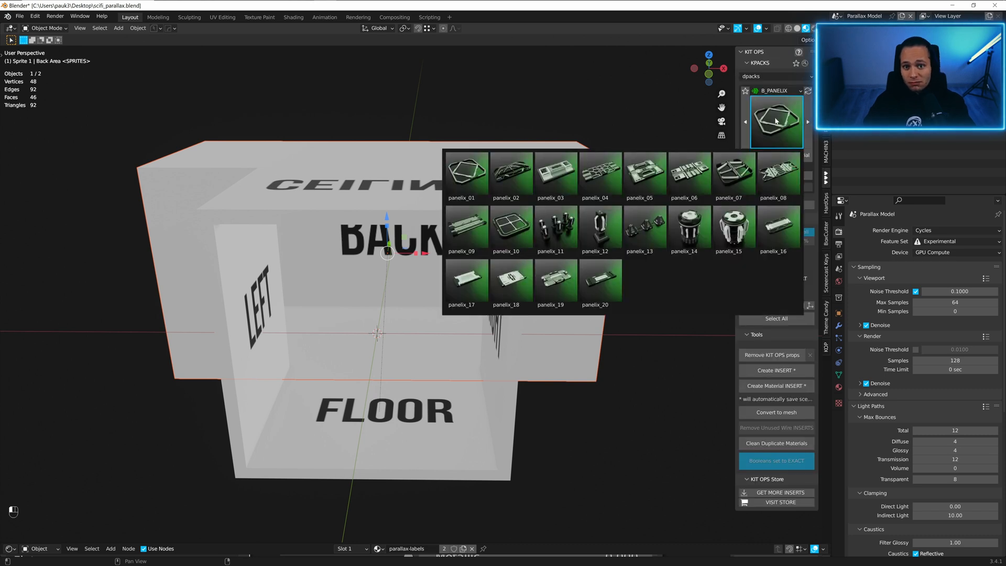
Add the panelix_05 insert to the floor and duplicate it to tile the floor
click(777, 176)
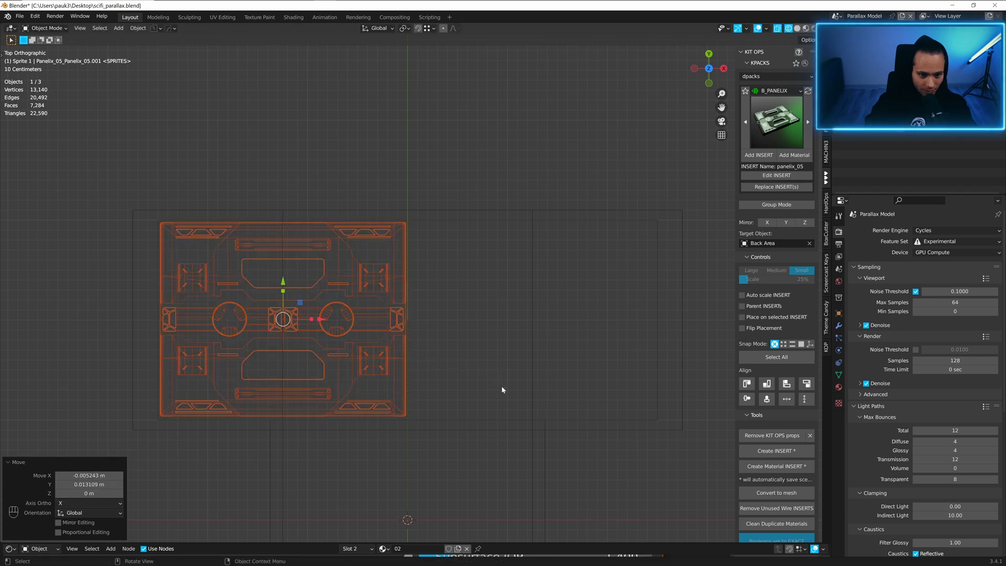
key(shift+z)
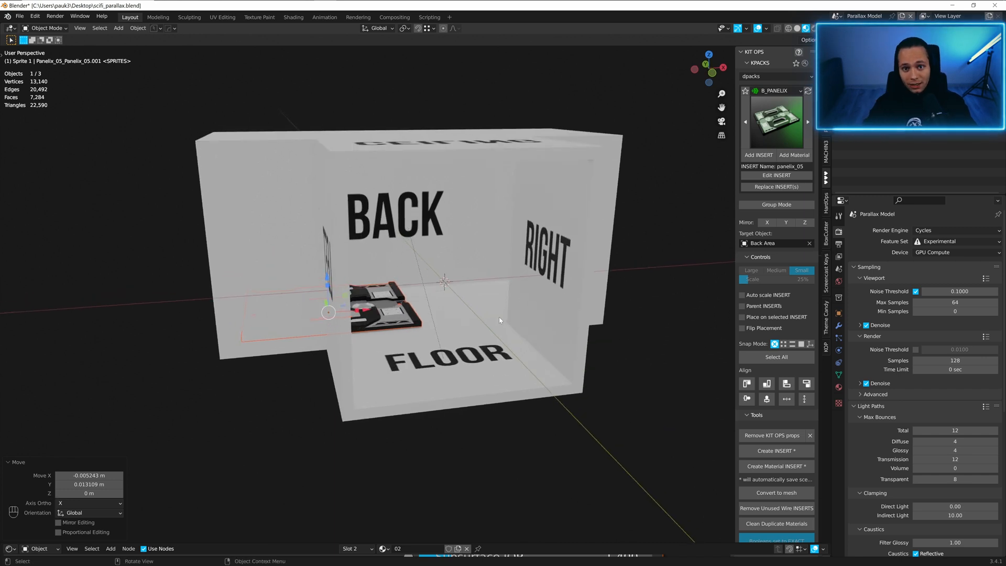
drag(501, 321, 443, 313)
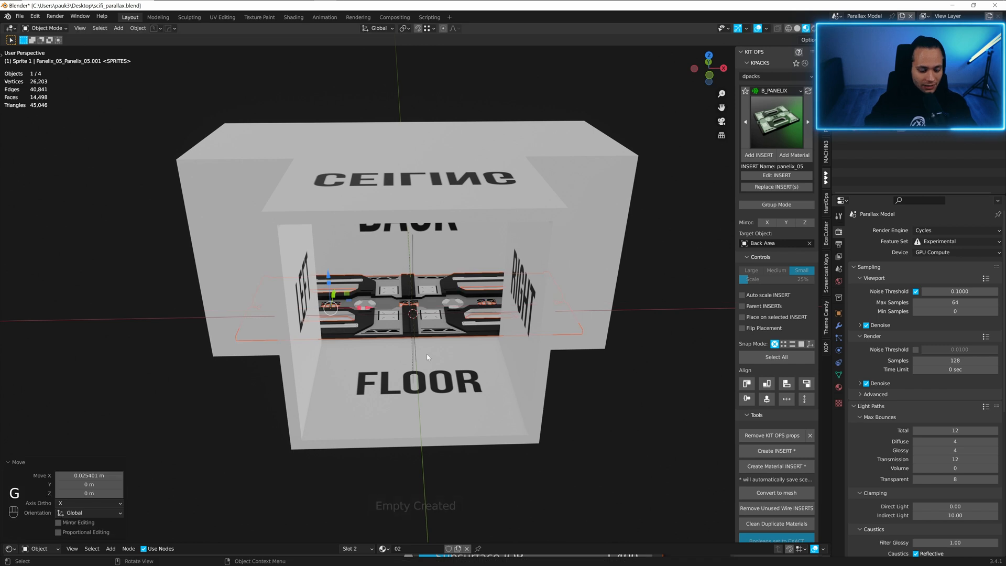
key(shift+d)
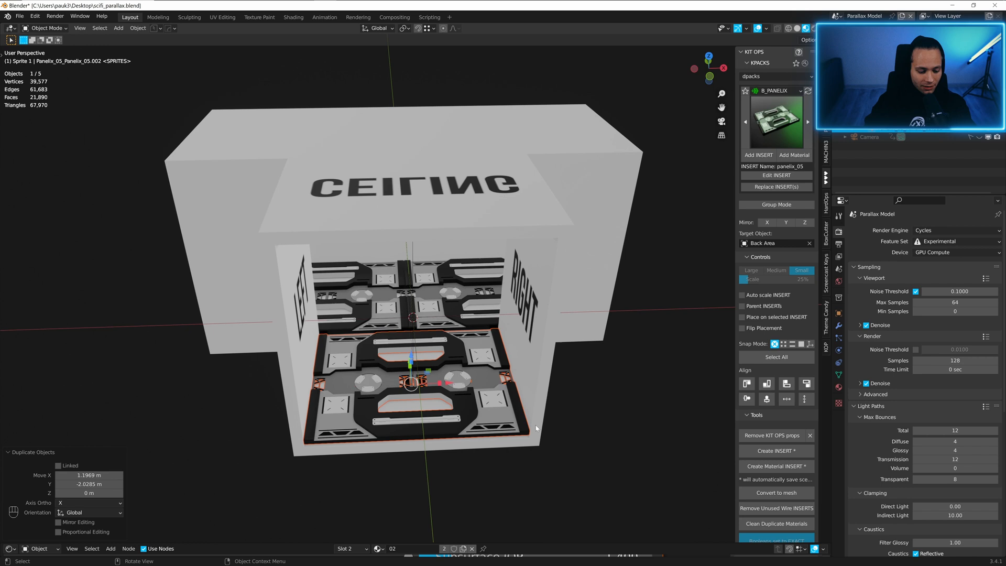
key(Shift+Z)
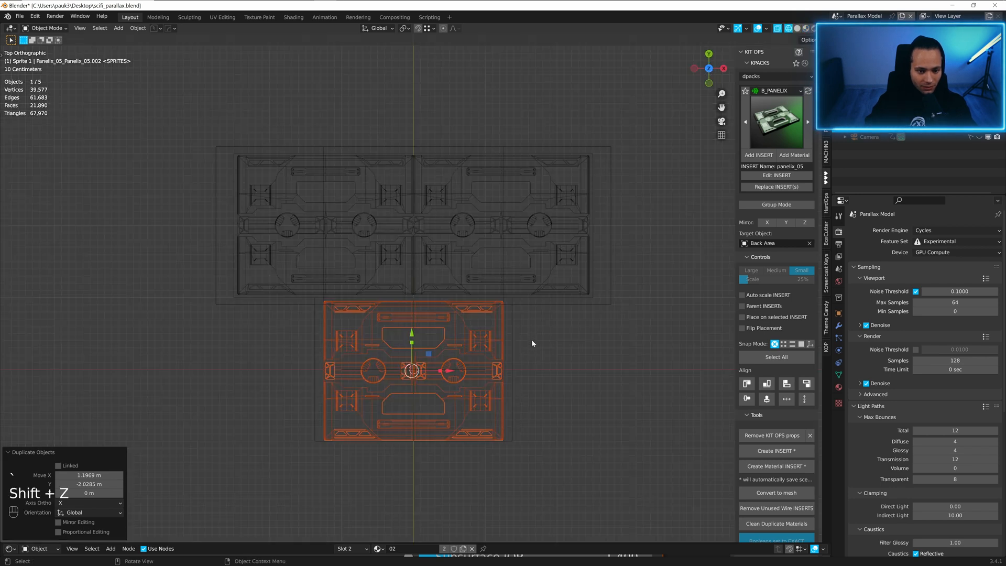
key(shift+z)
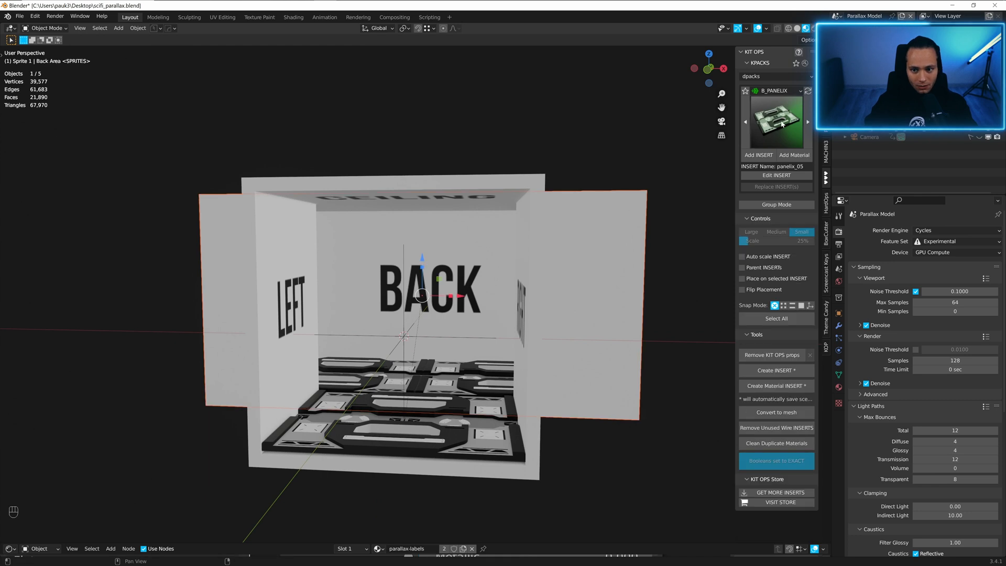
Add panelix_06 to the back wall, stretch the floor panel along X and move the Back Area wall faces
click(774, 122)
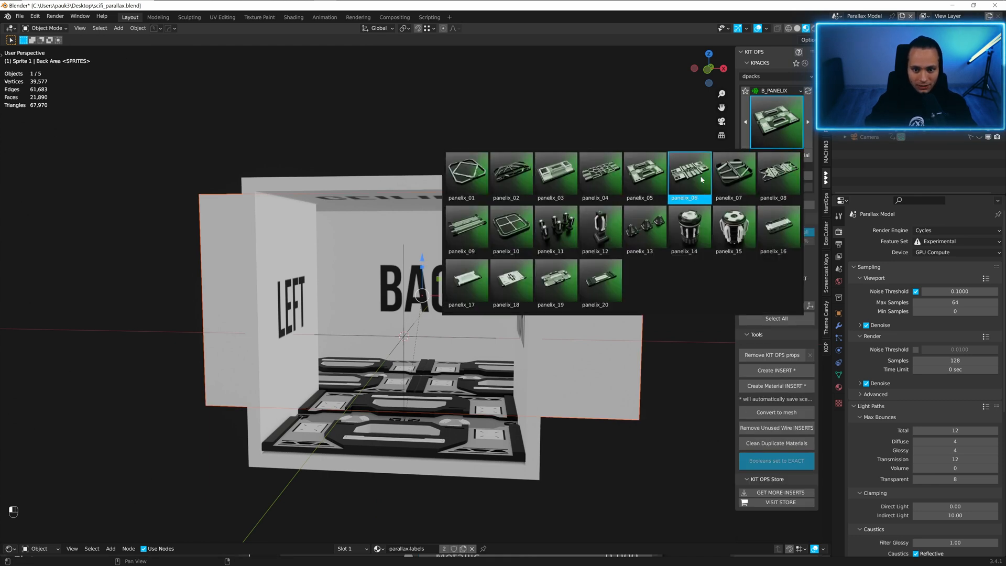
click(689, 173)
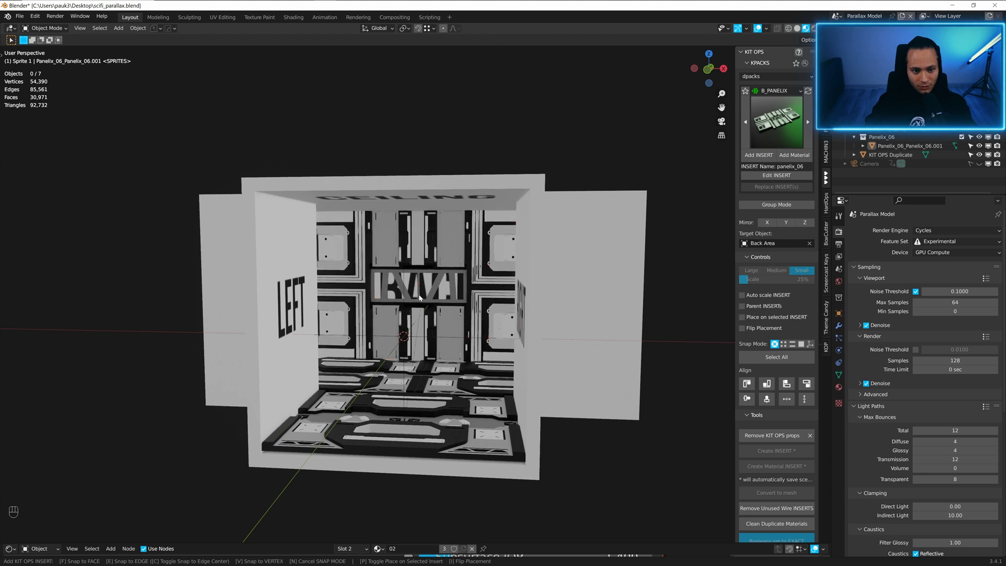
key(shift+z)
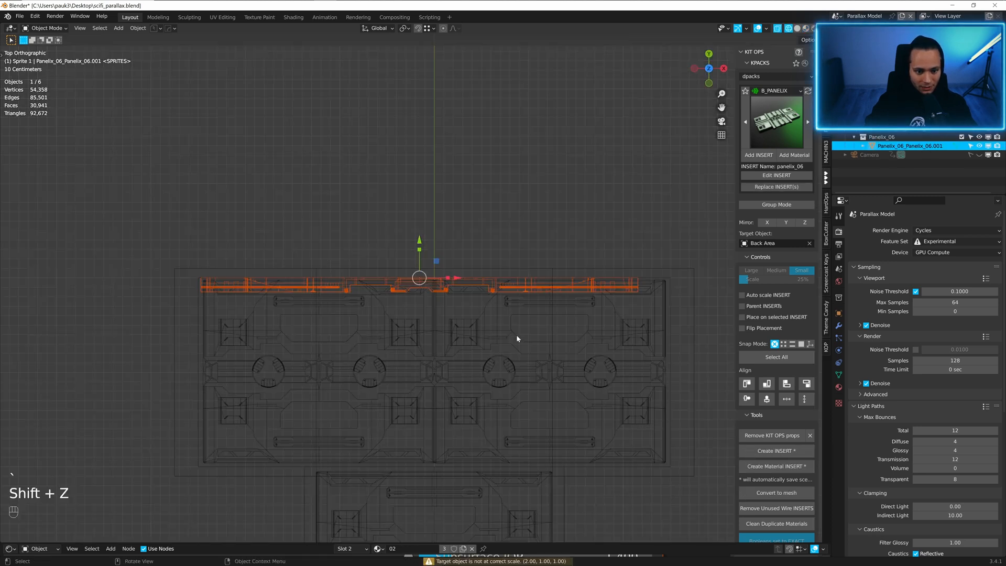
key(g)
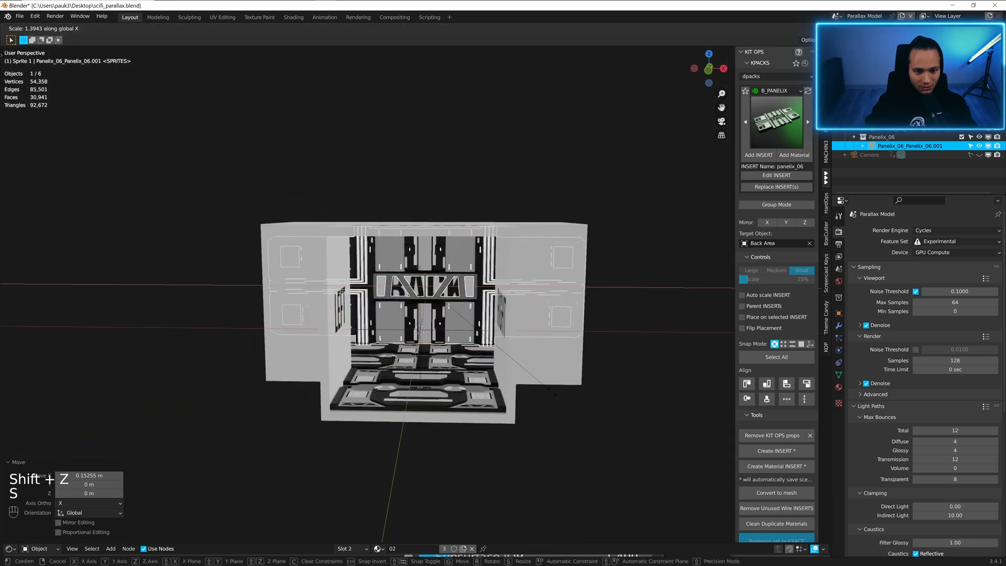
key(Tab)
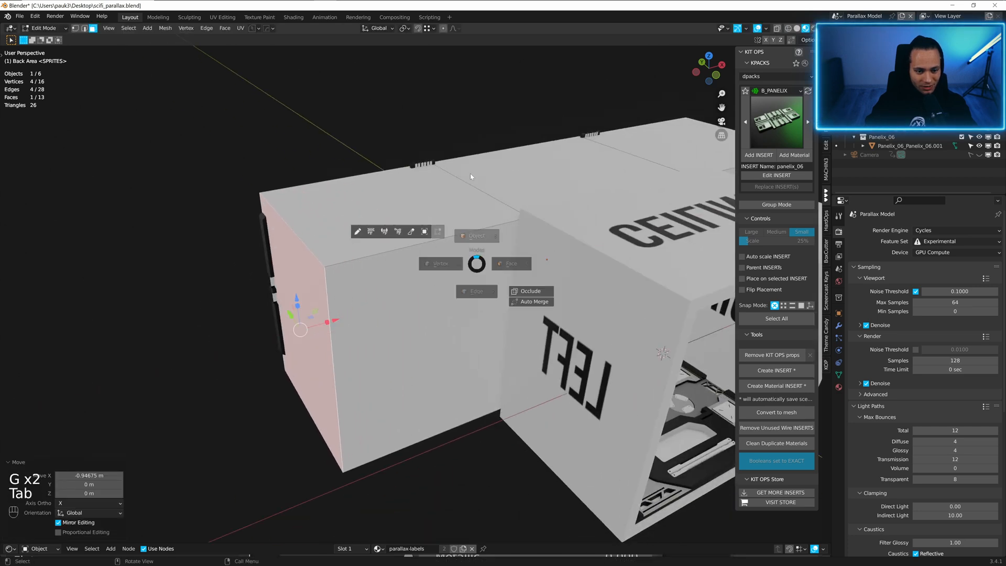
key(Tab)
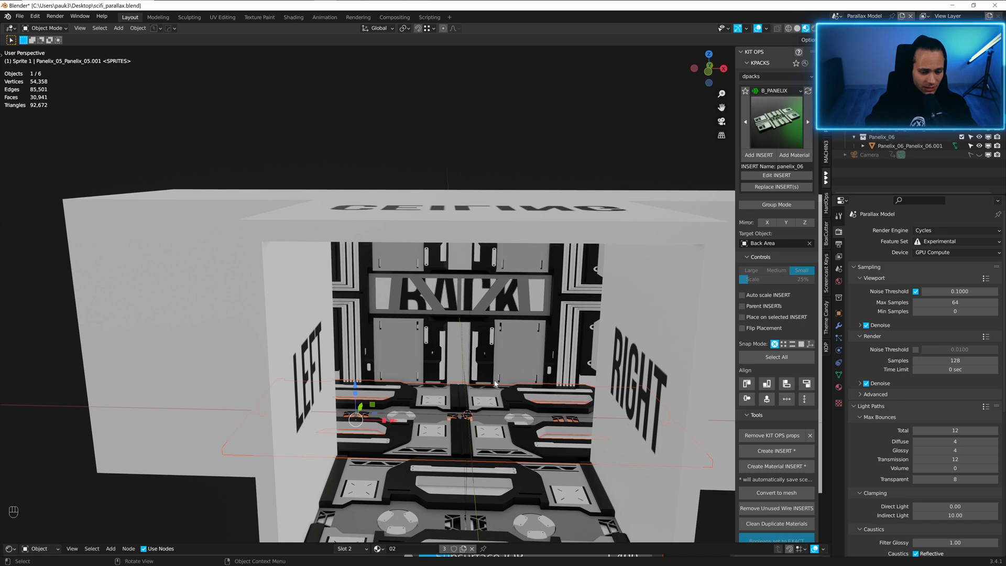
key(shift+d)
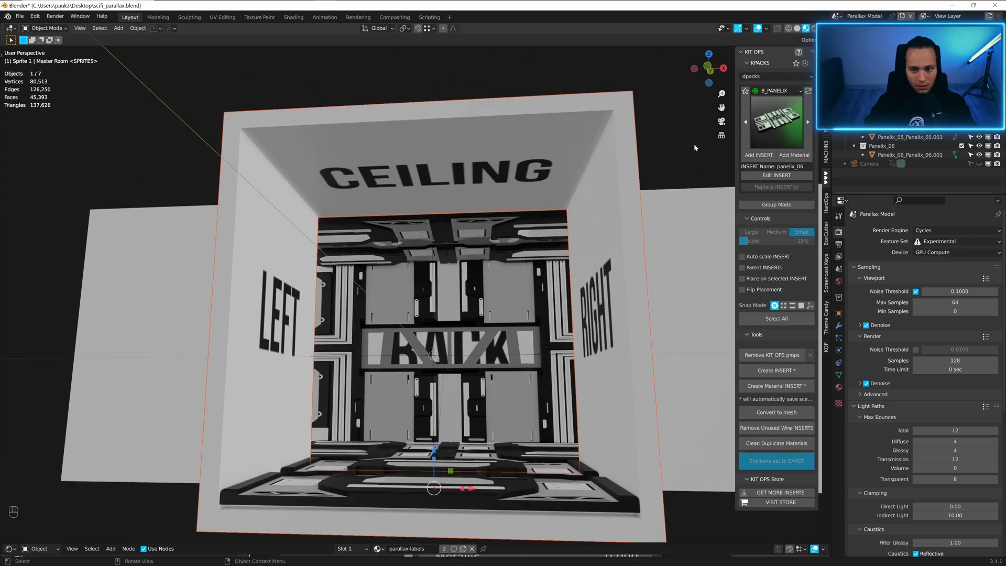
Add the octagonal panelix_01 frame from B_PANELIX and scale it onto the left wall
click(776, 121)
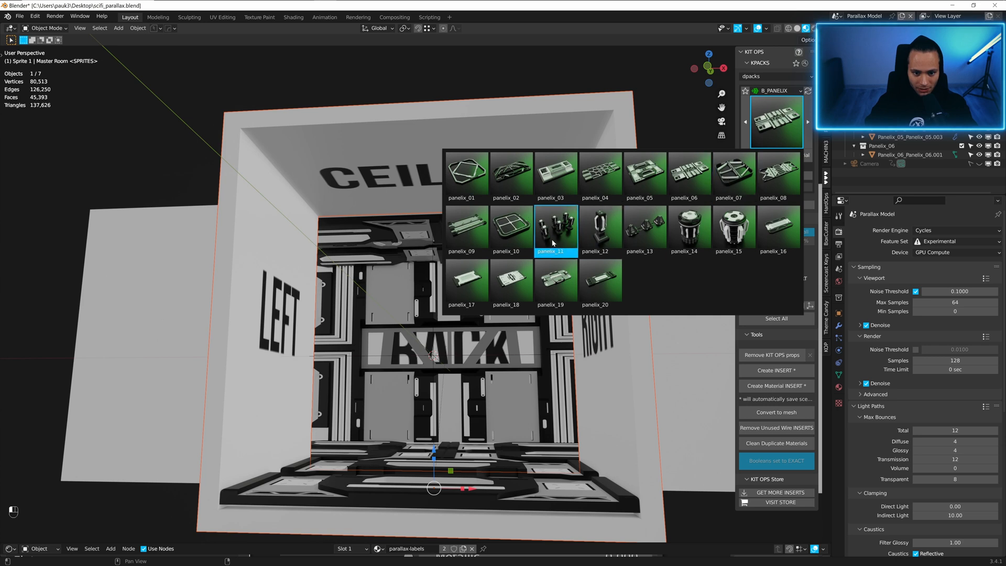
click(511, 231)
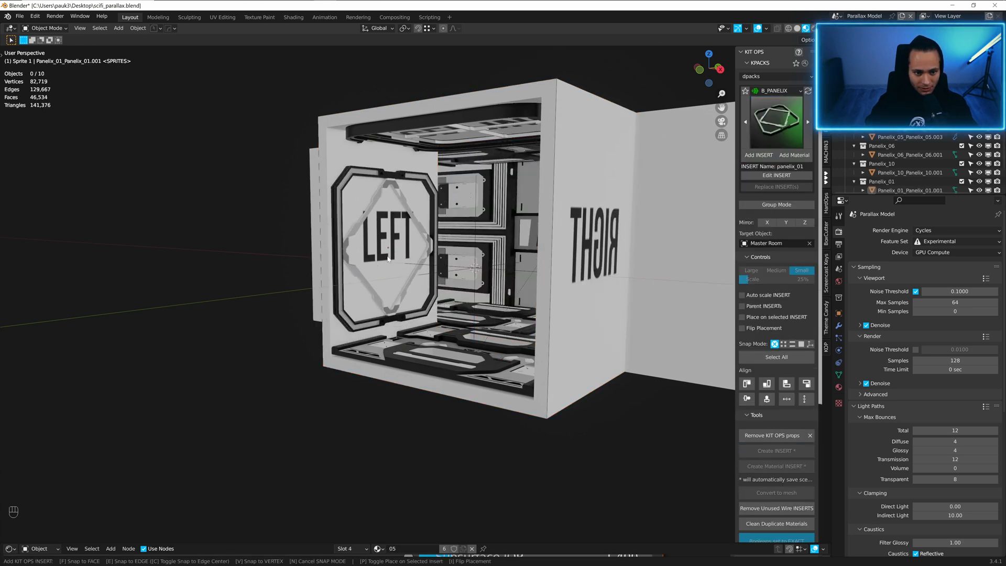
key(s)
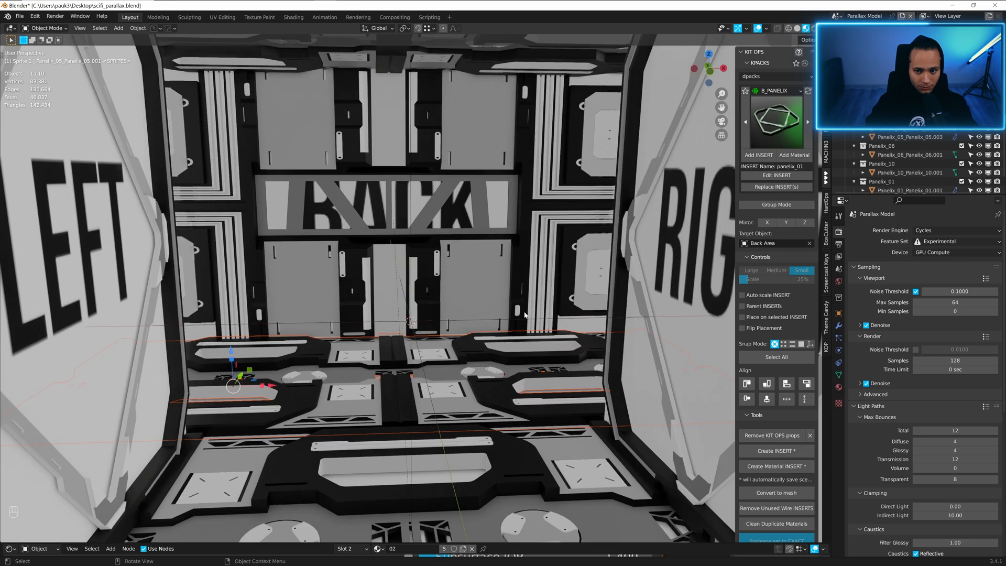
Add panelix_11 canisters and move them onto the floor before the back wall
click(776, 121)
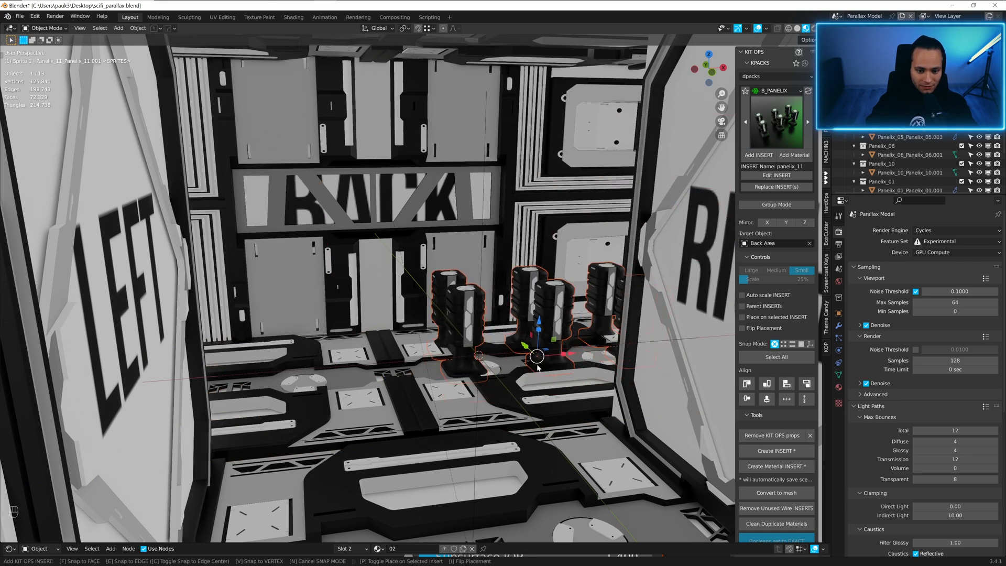
key(g)
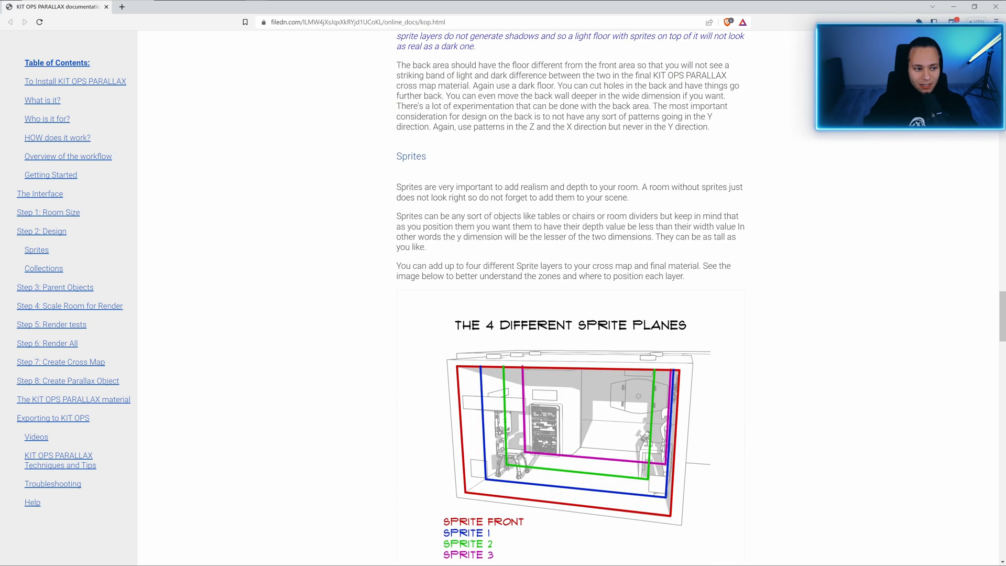
Scroll the documentation through the Sprites, How does it work and The Interface sections
scroll(down, 3)
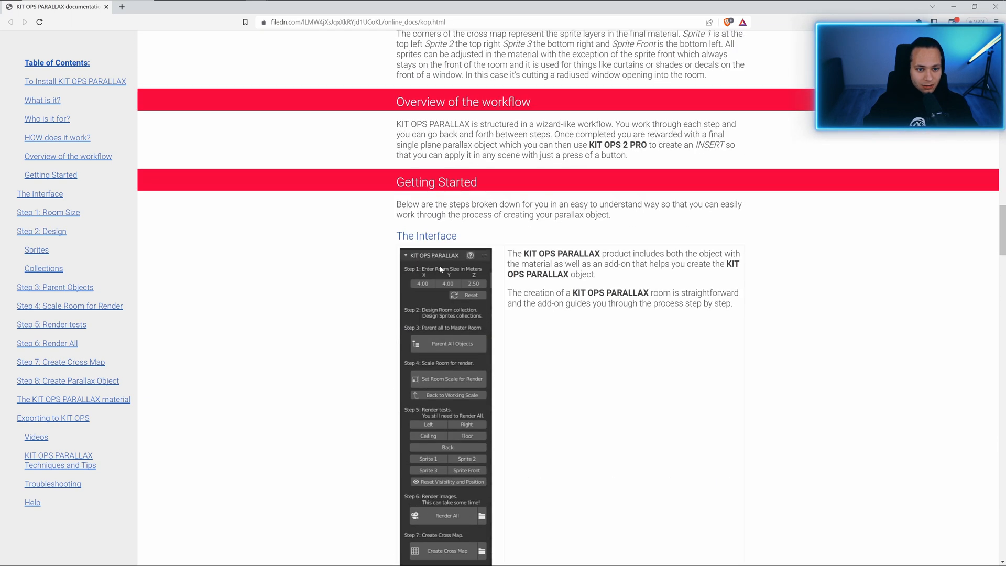
scroll(up, 3)
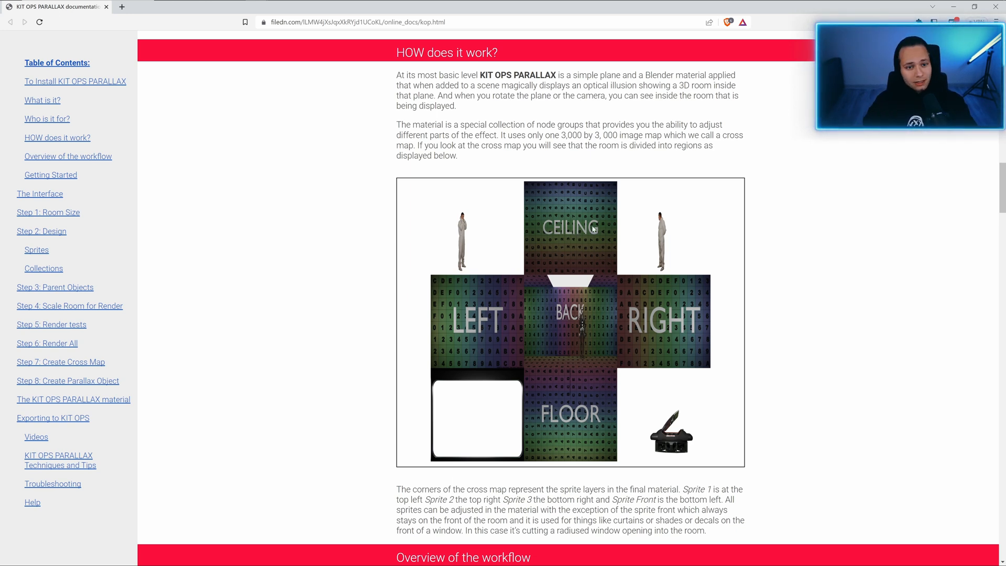
mouse_move(640, 154)
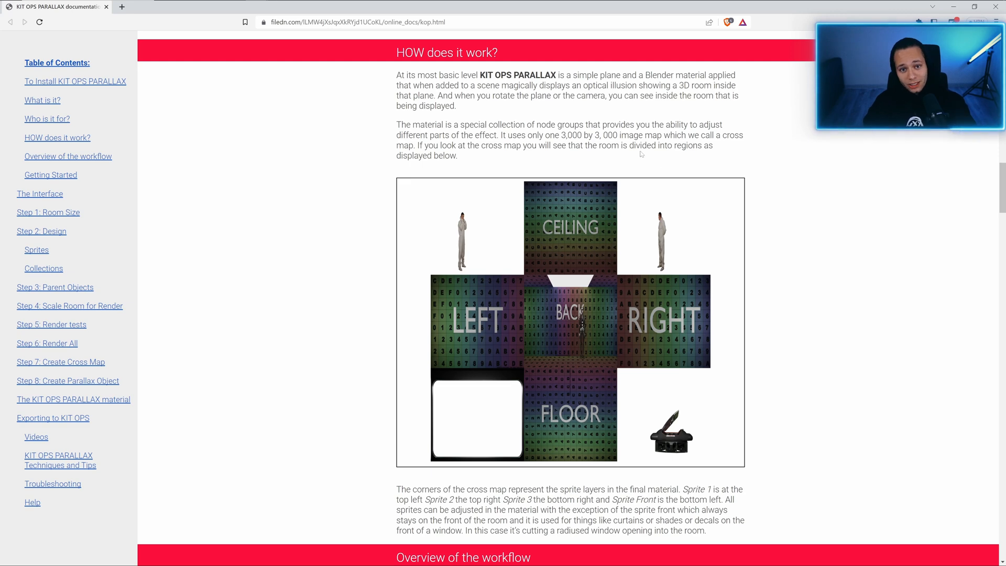
scroll(down, 3)
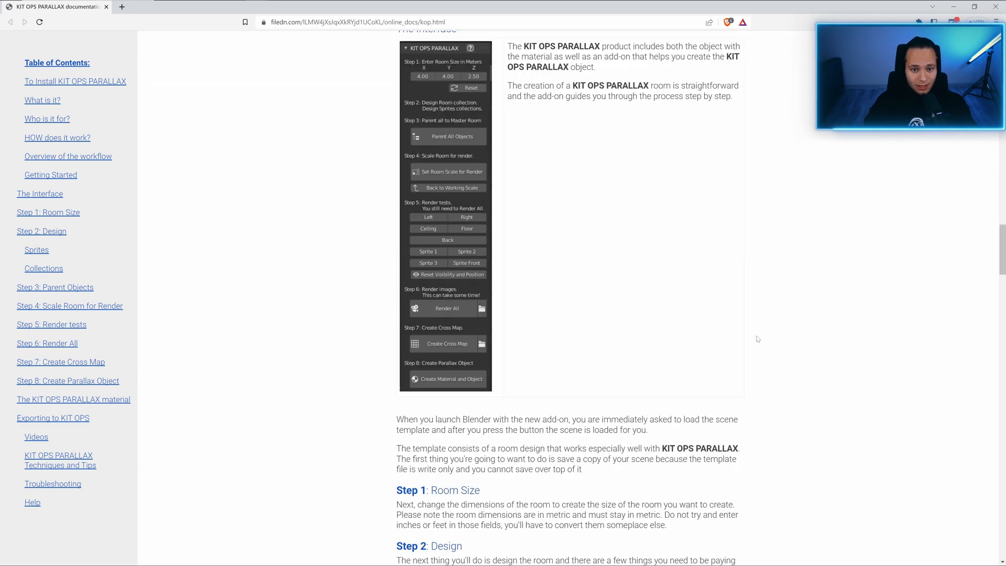
scroll(down, 3)
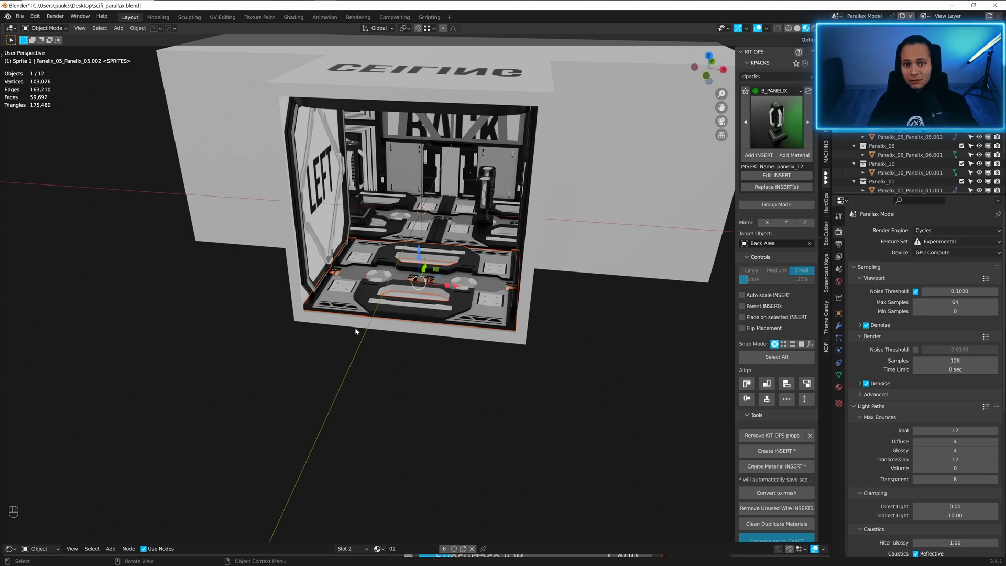
mouse_move(442, 322)
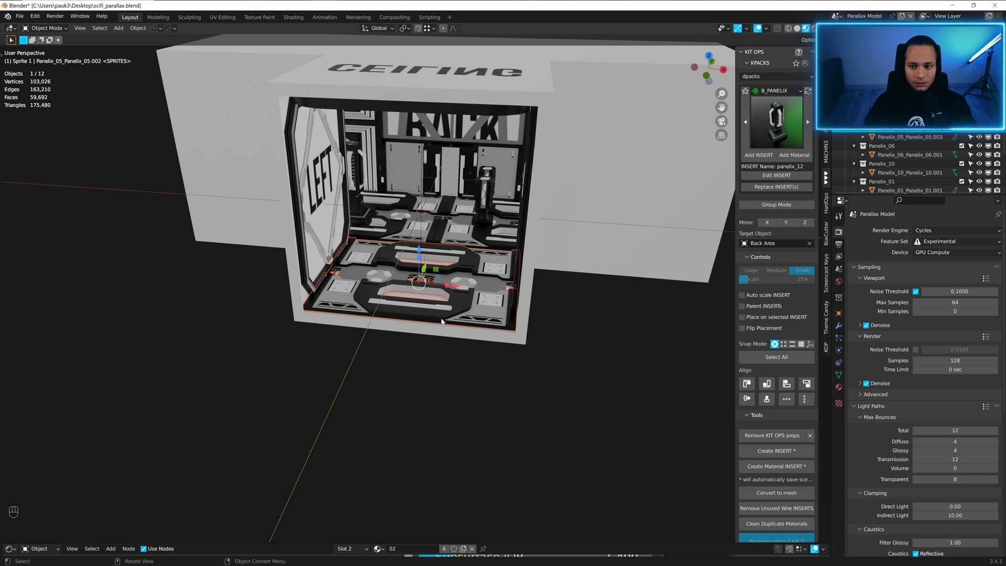
Add panelix_13 supports along the front floor edge and move them into the Sprite 1 collection
click(776, 121)
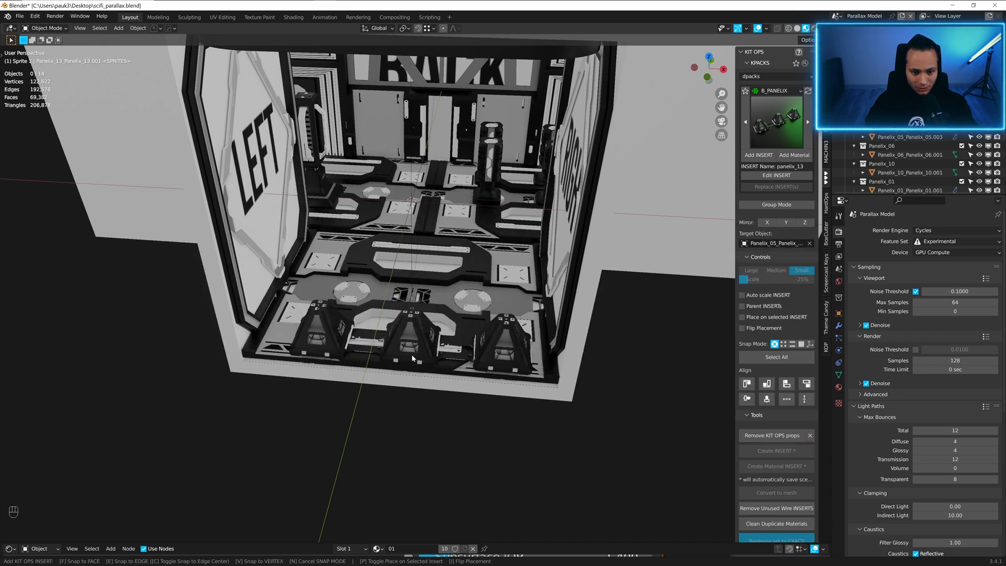
click(414, 334)
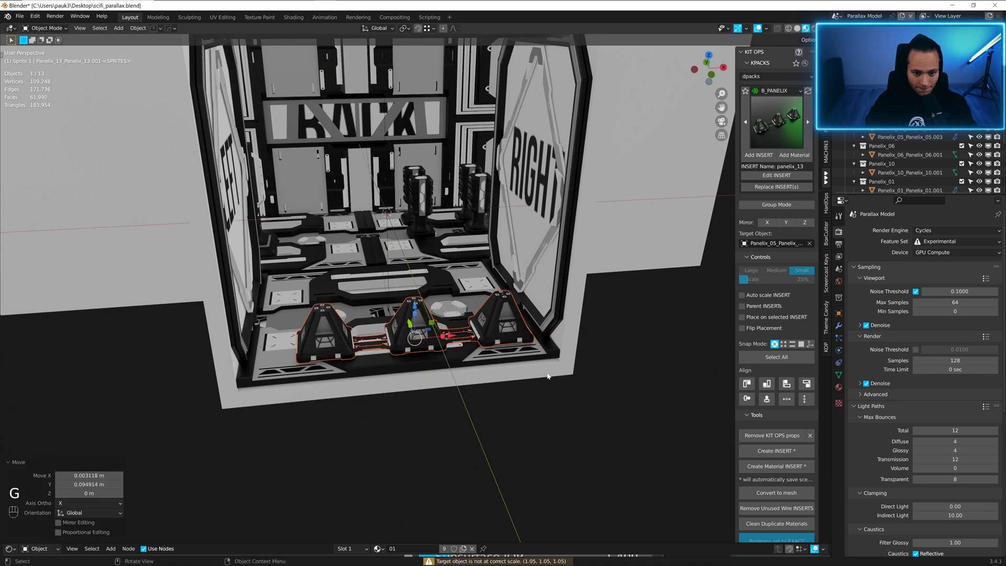
key(s)
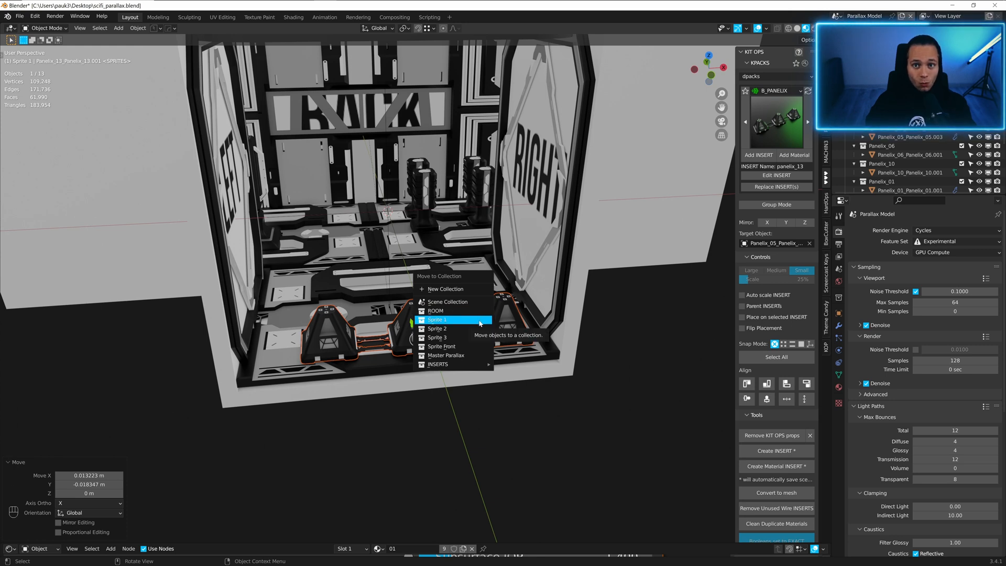
click(437, 320)
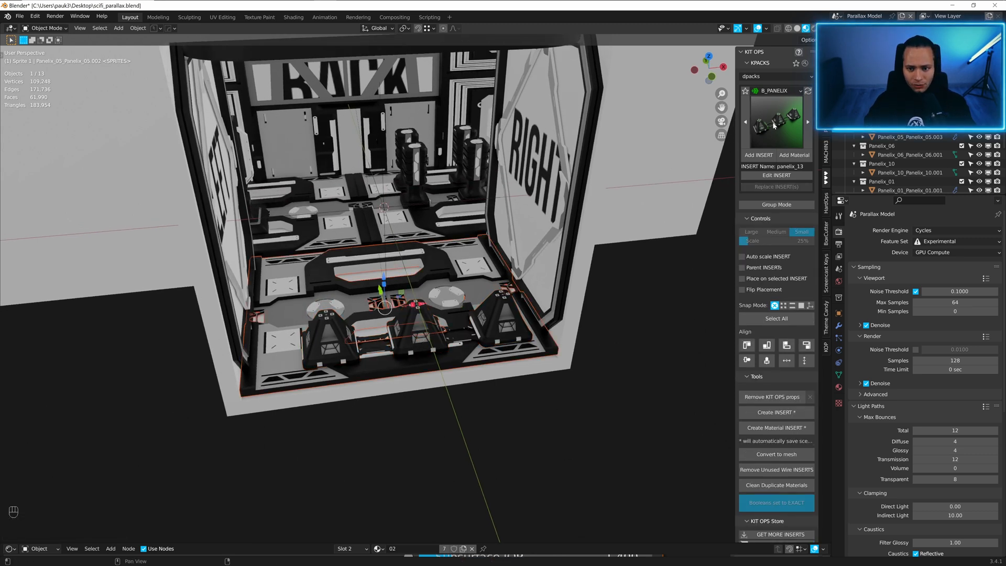
Add the panelix_14 barrel from the library and stand it on the left floor area
click(775, 121)
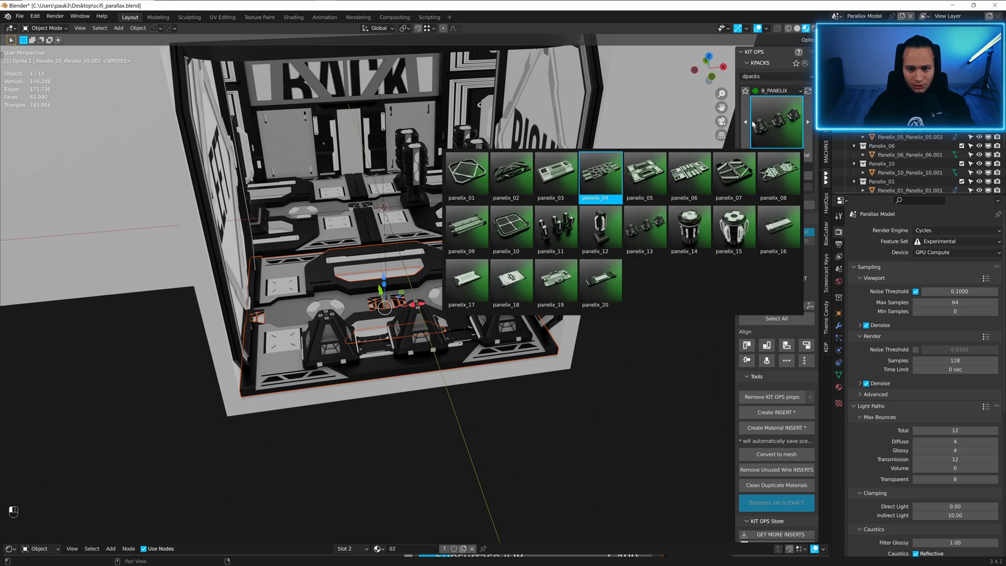
click(600, 228)
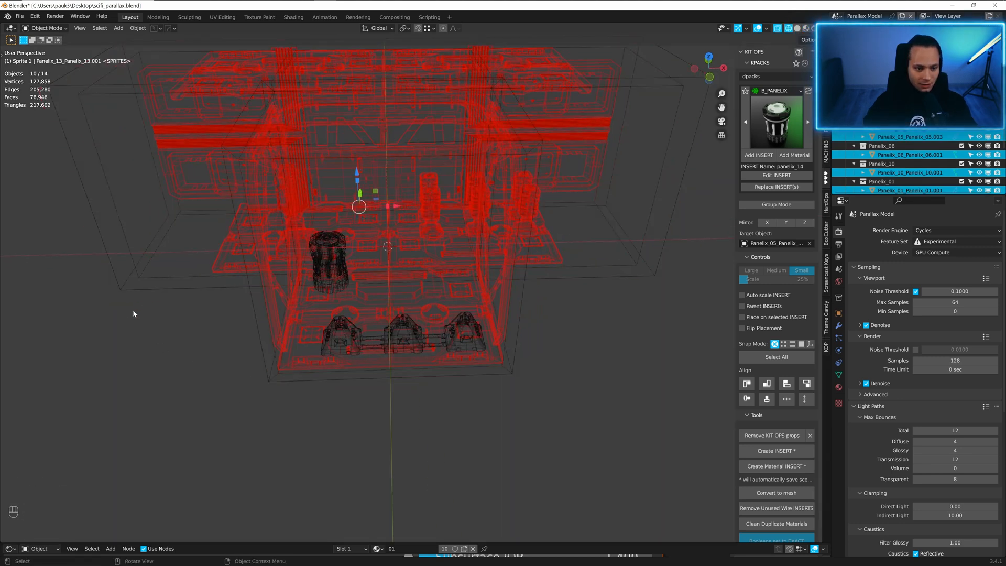
key(shift+z)
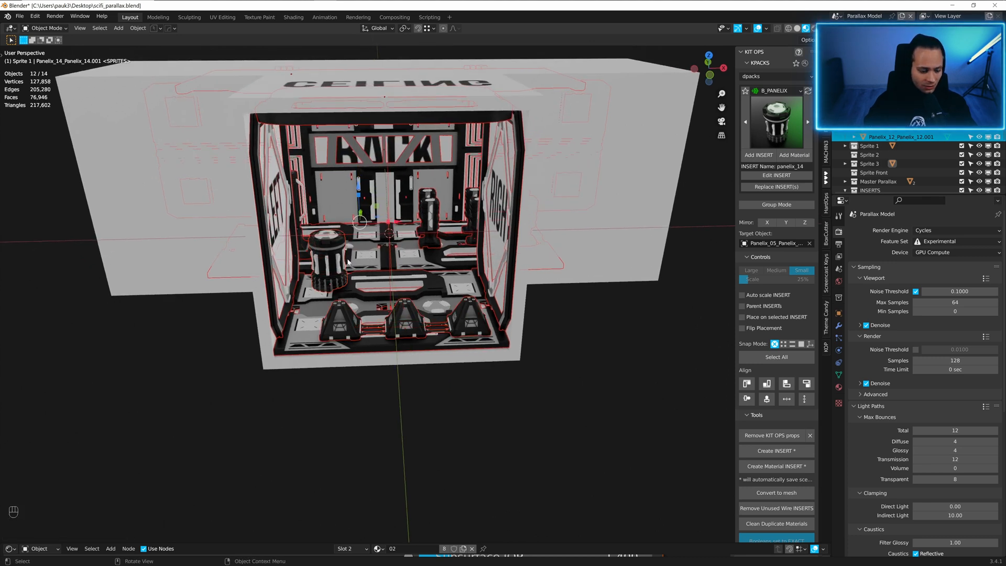
Apply rotation and scale to the inserts and review the floor panel's material slots
key(ctrl+a)
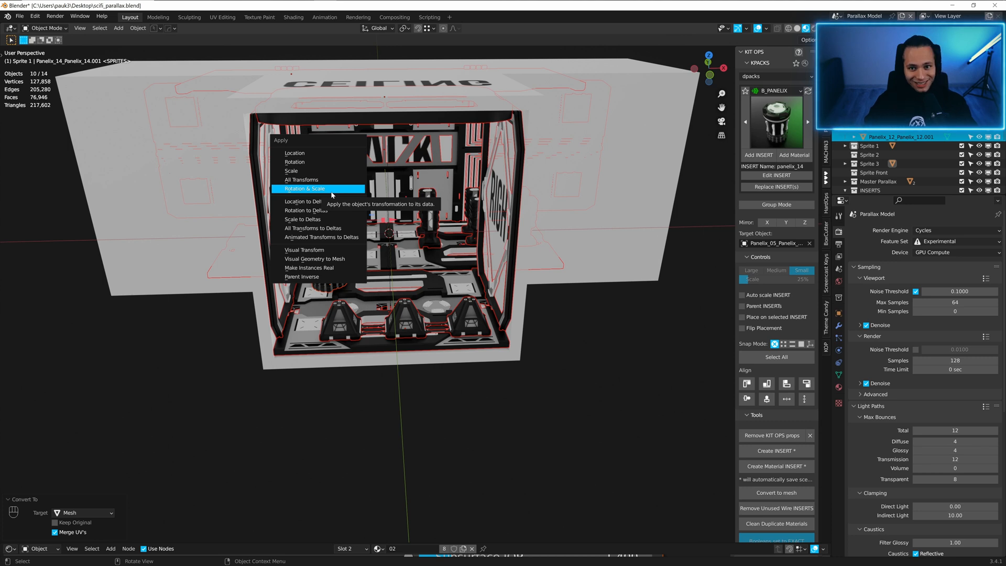
click(308, 187)
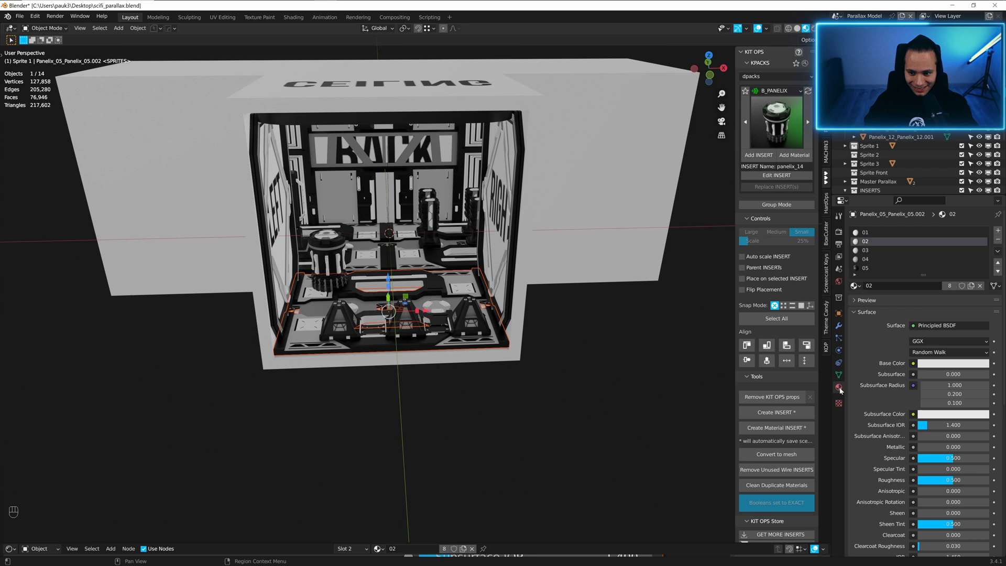
click(866, 231)
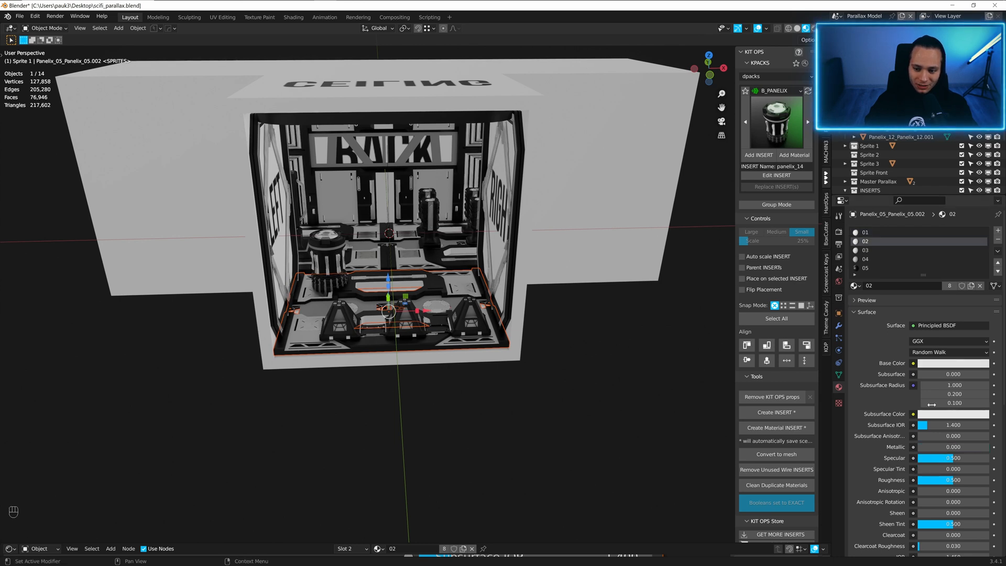
click(886, 250)
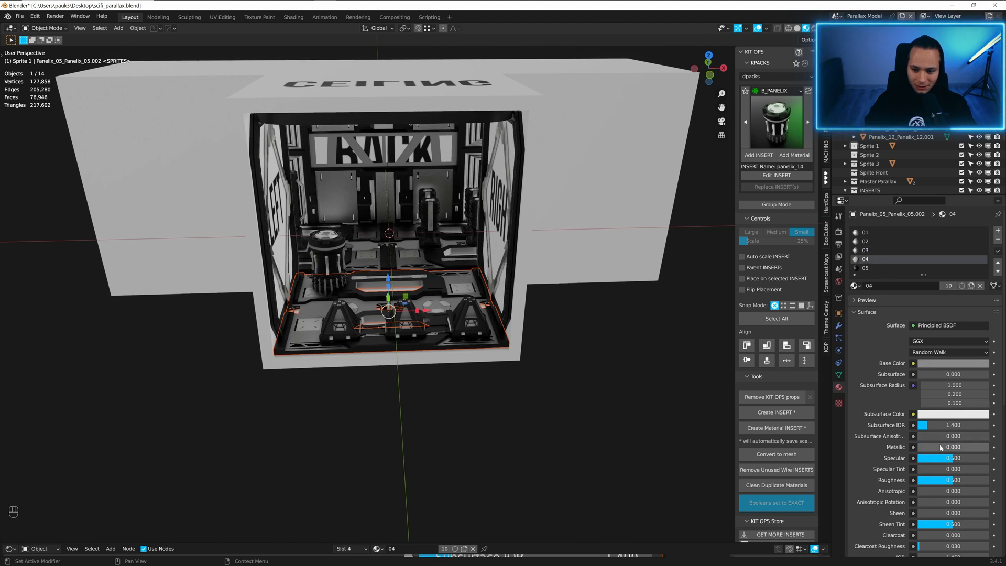
Raise the panel's 03 material roughness to about 0.48
click(864, 267)
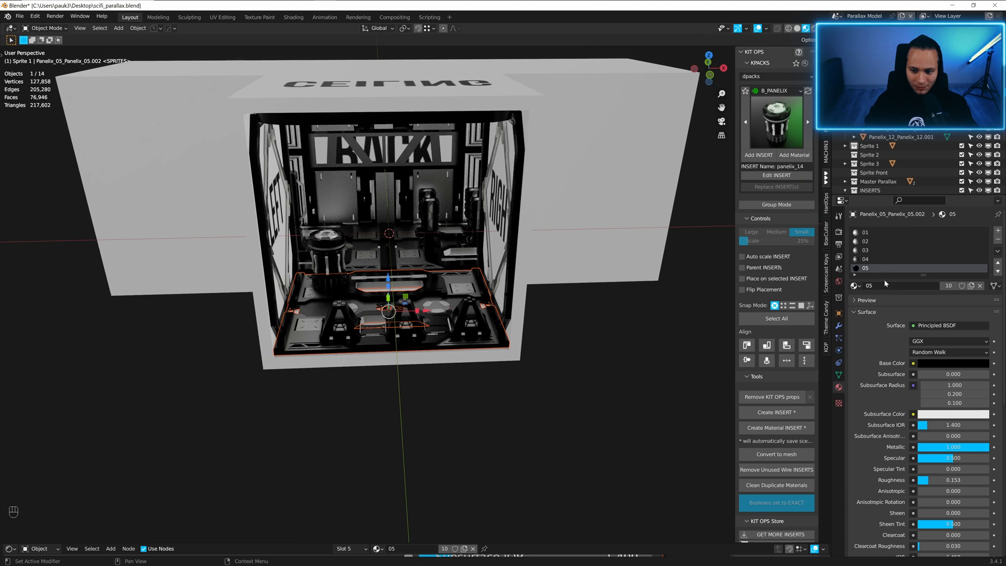
click(865, 259)
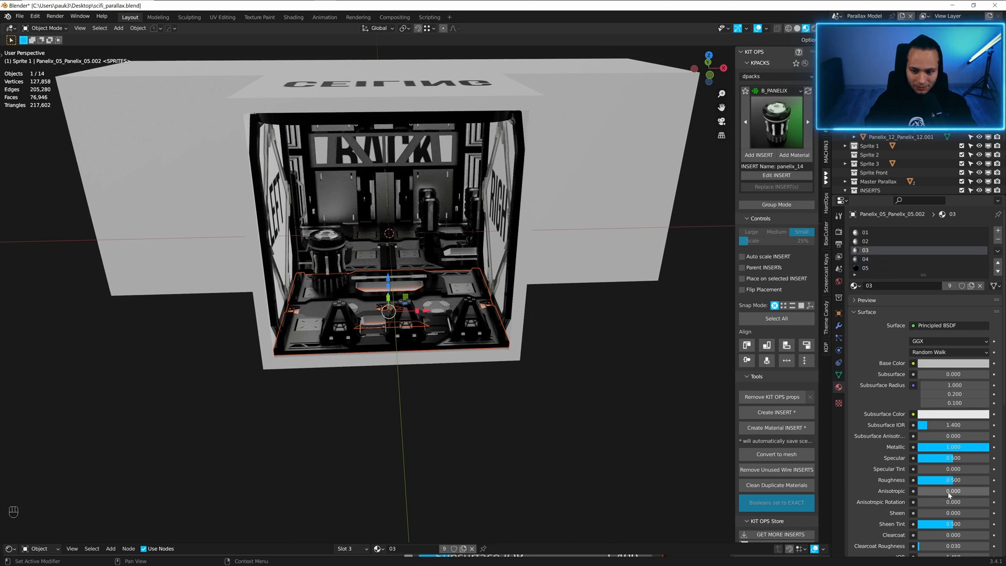
drag(950, 479, 943, 479)
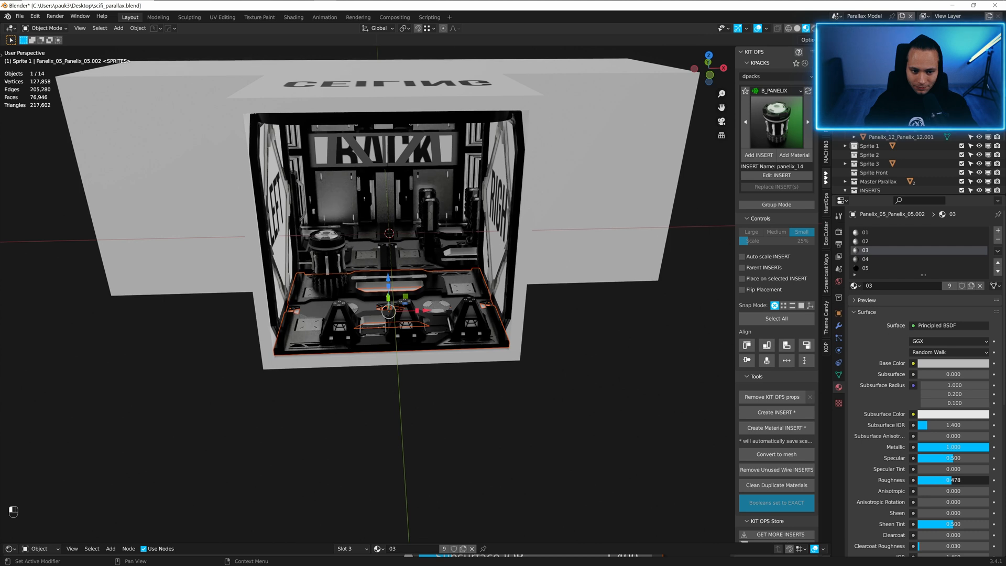
drag(949, 479, 956, 479)
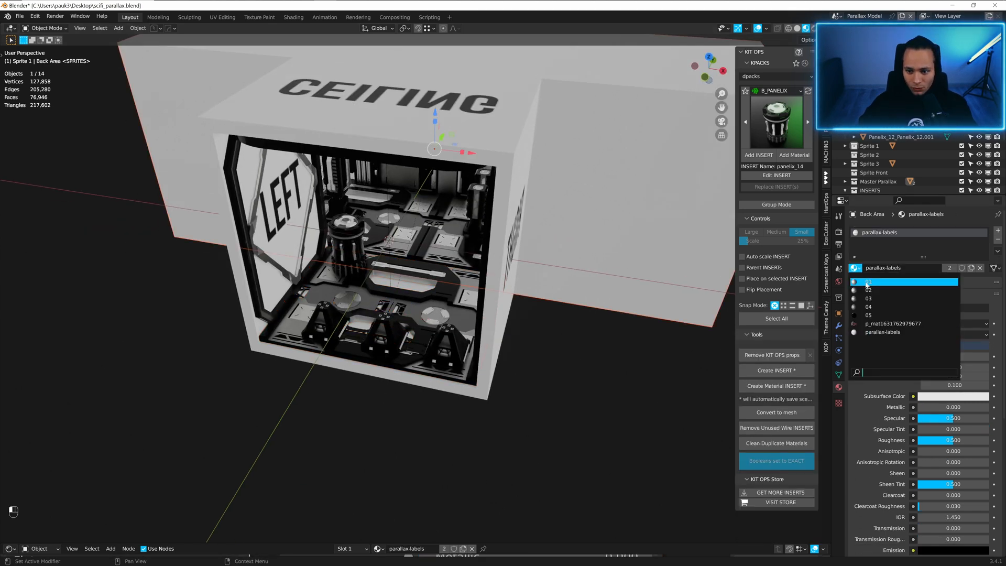
Assign Master Room its own 03.001 material copy with roughness about 0.37
click(869, 282)
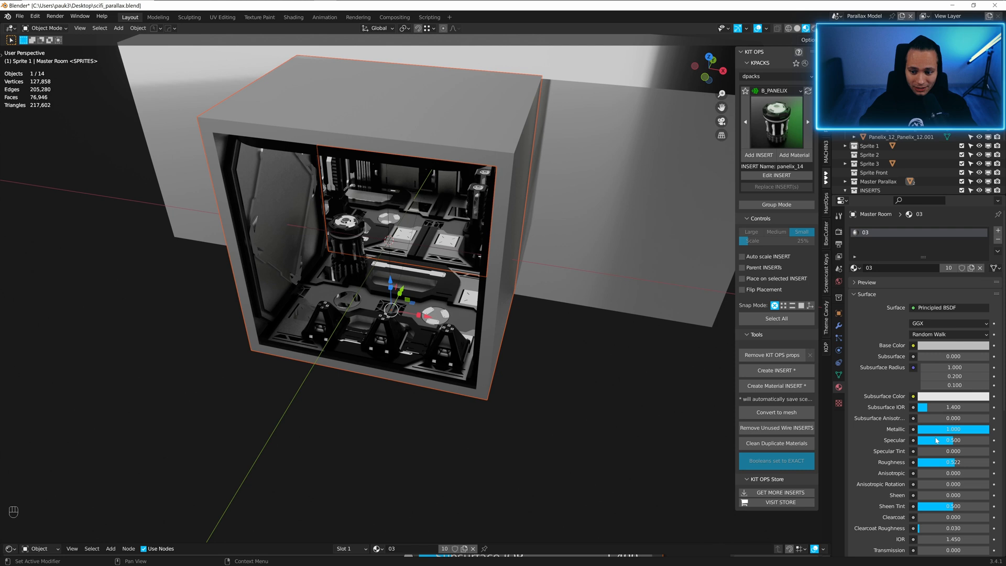
drag(943, 462, 968, 461)
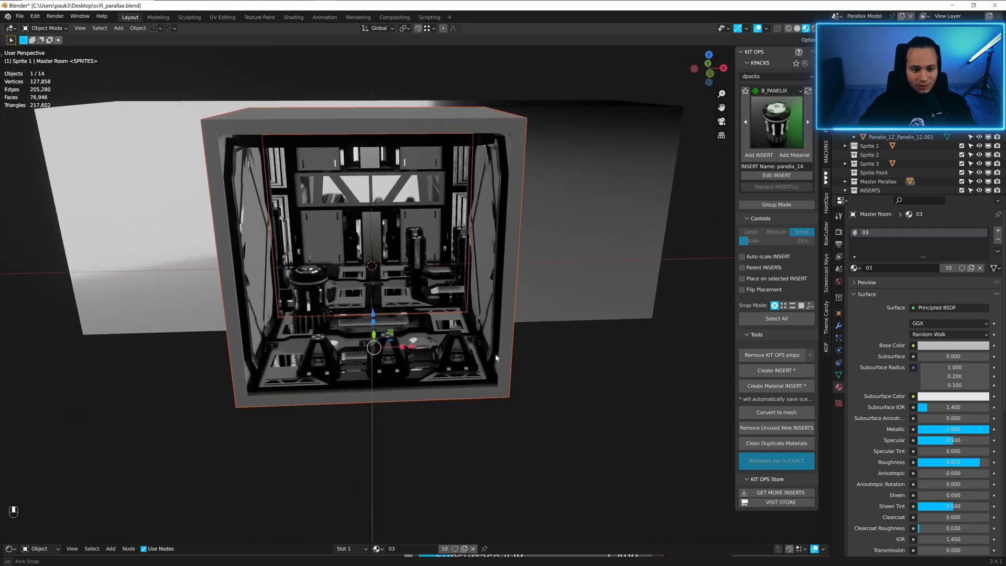
drag(956, 463, 950, 462)
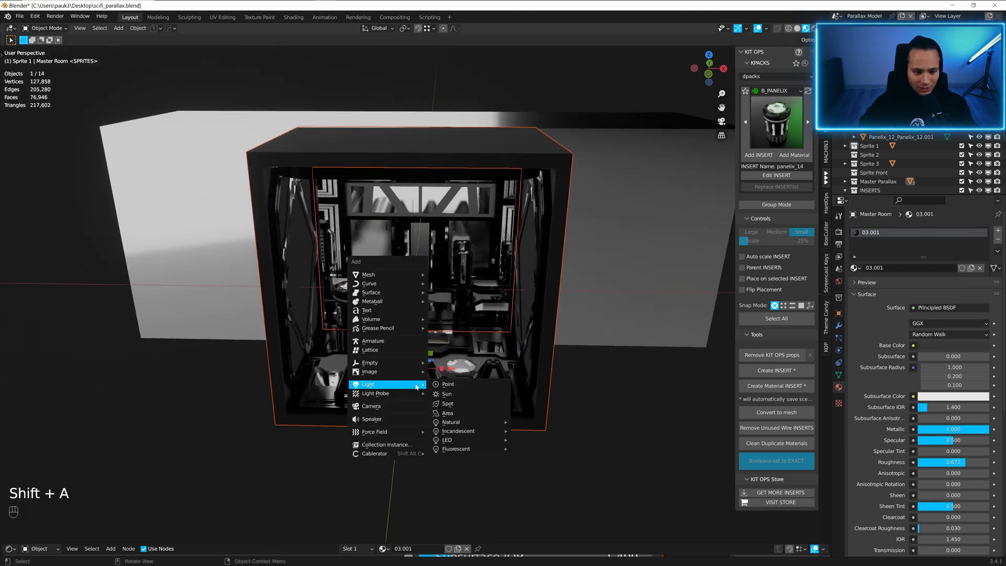
Add an Area light, position it inside the room and set its power to 100 W
click(447, 413)
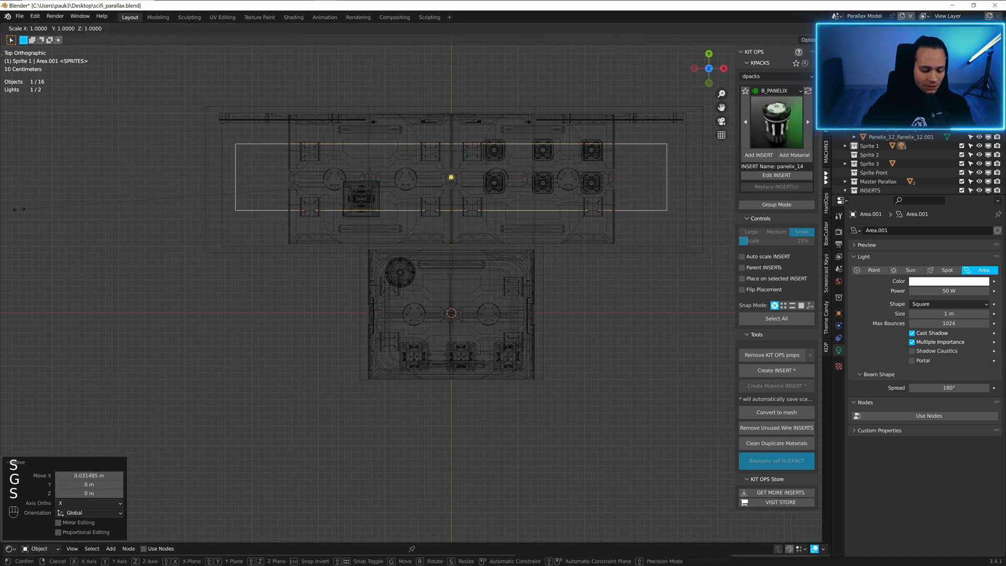
key(s)
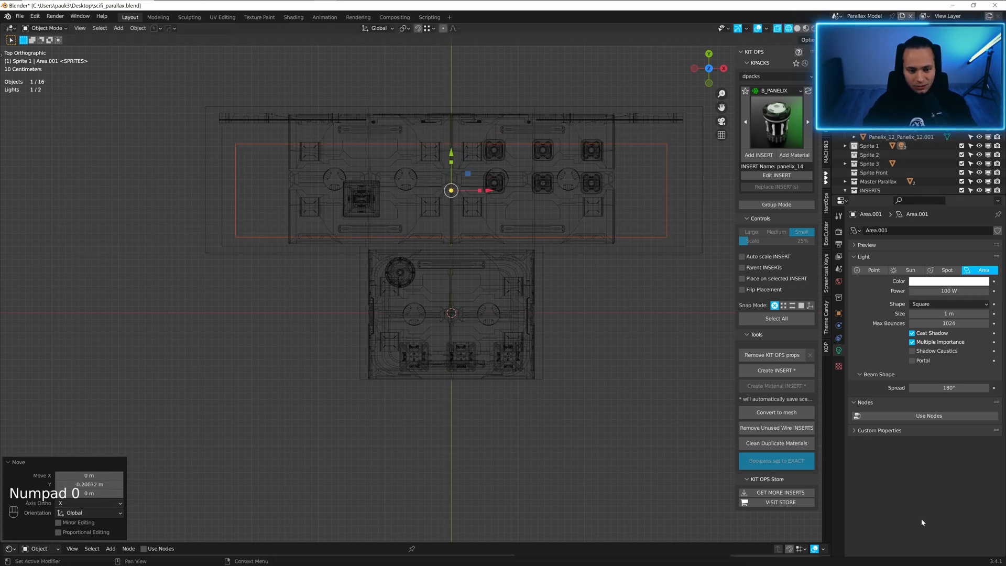
key(shift+z)
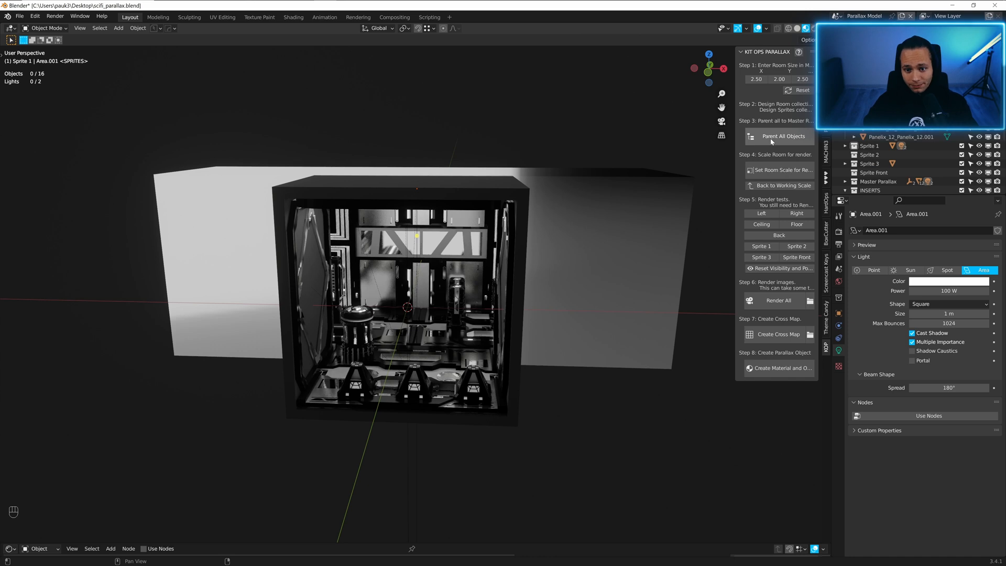
mouse_move(779, 170)
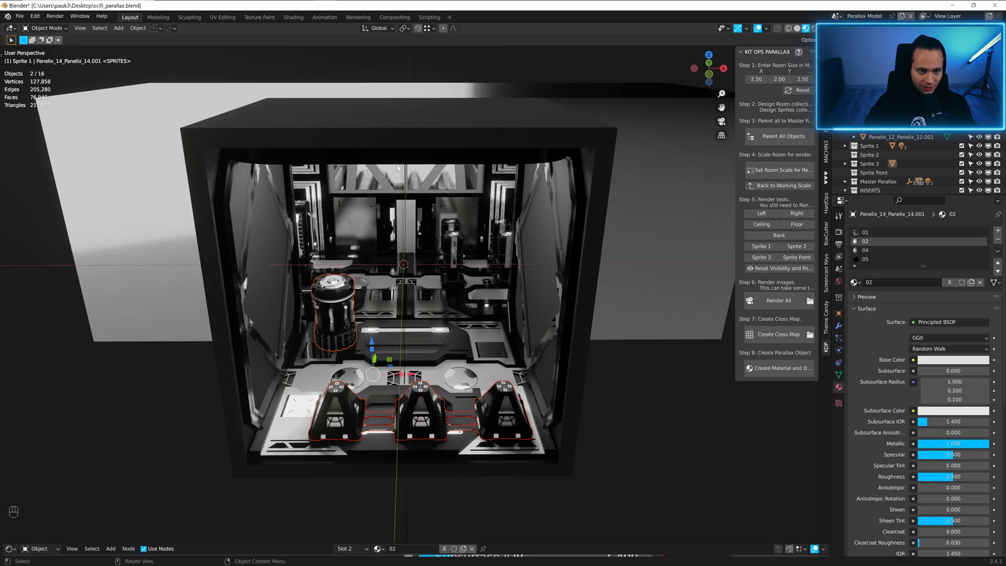
Scale the three floor pads along Y to 0.662 and delete the two added area lights
click(405, 29)
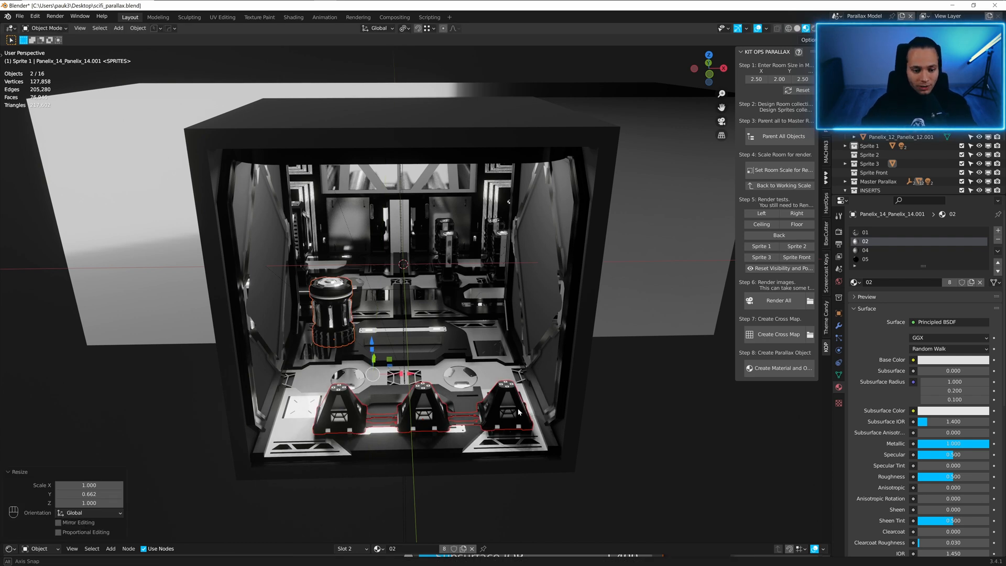
drag(450, 257, 566, 411)
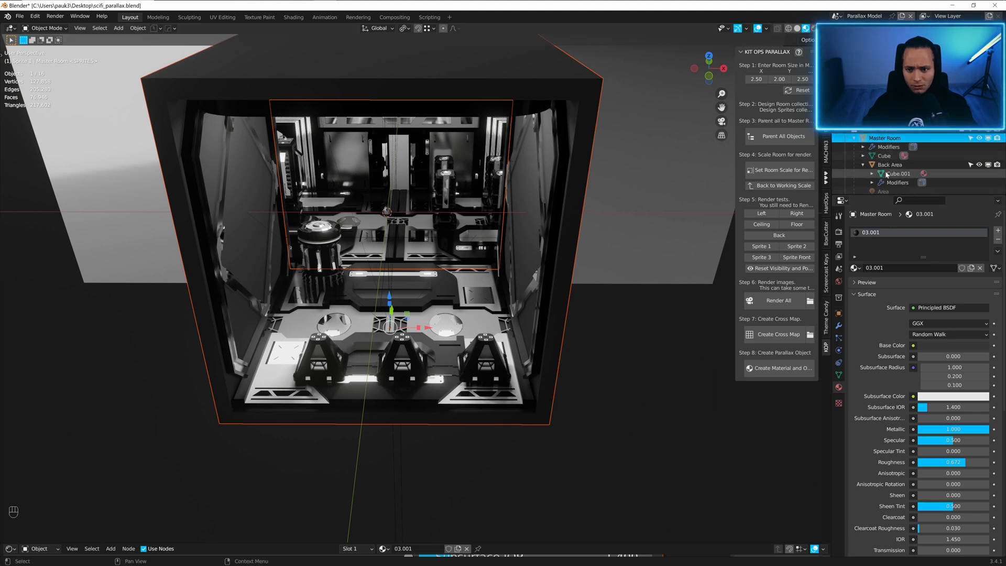
click(891, 165)
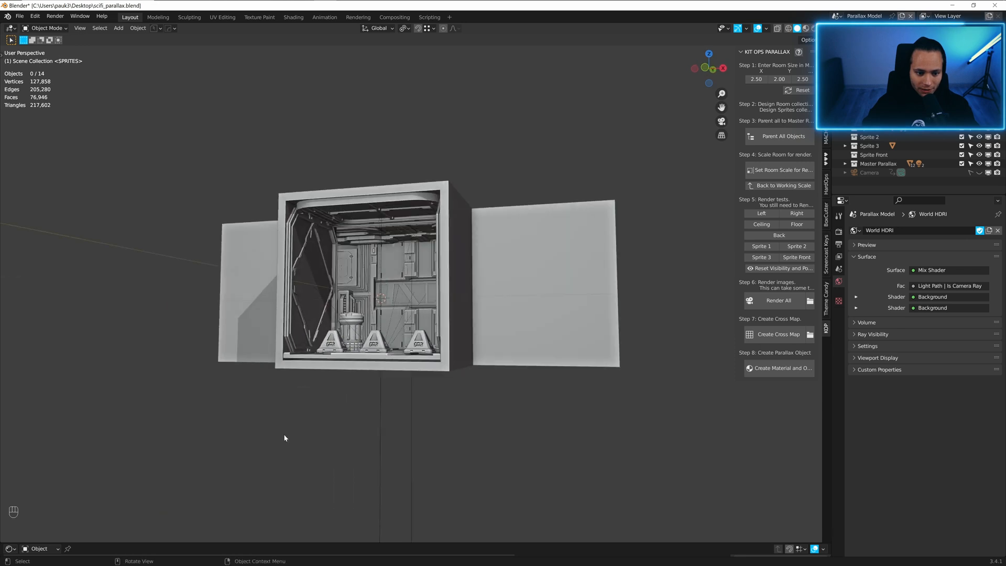
Set the KIT OPS Parallax renders folder and launch Render All for the room's views
click(782, 136)
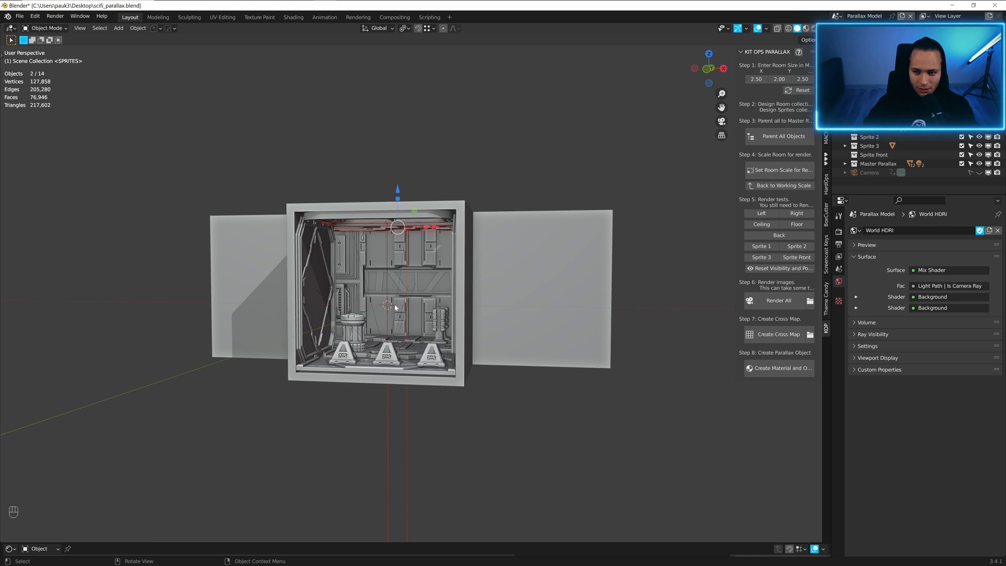
key(m)
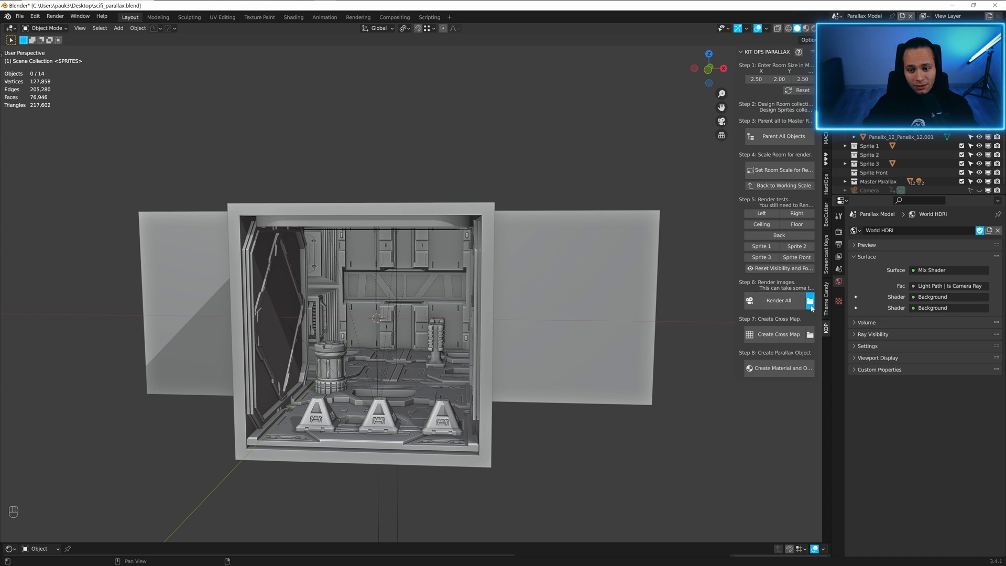
click(779, 301)
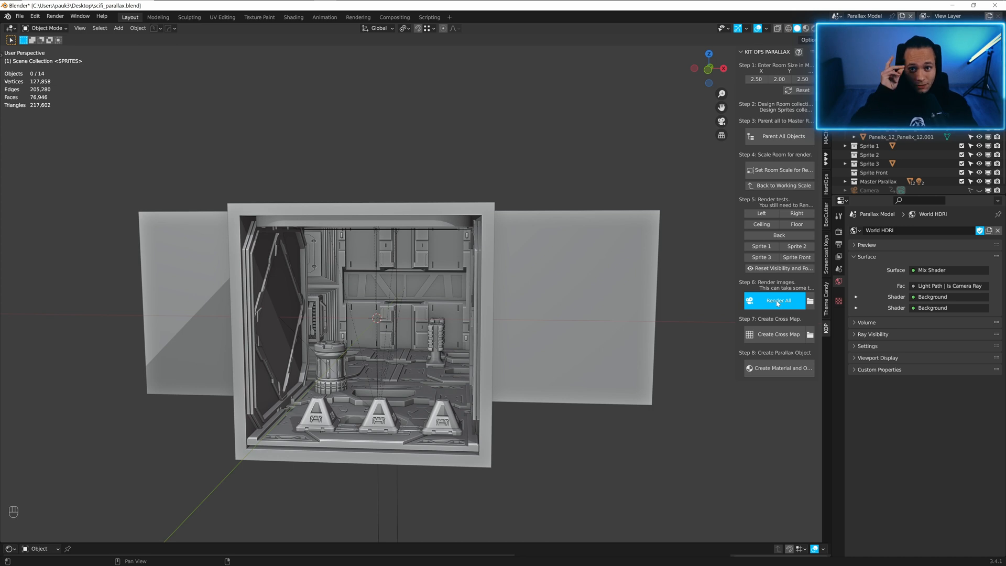
click(779, 301)
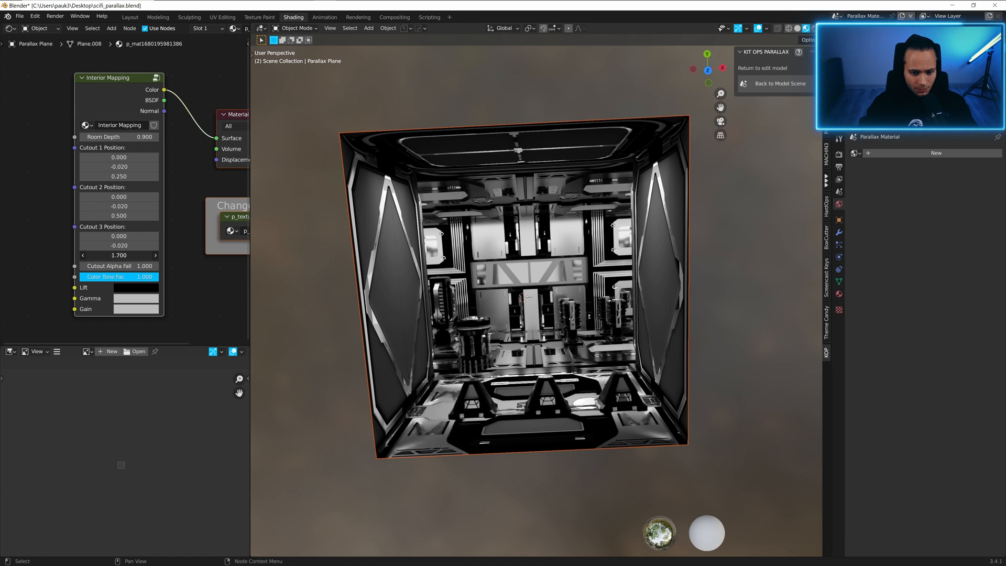
Set Interior Mapping Cutout 1 Position Z to 0.050 and Cutout 3 to 0.500
drag(119, 255, 141, 254)
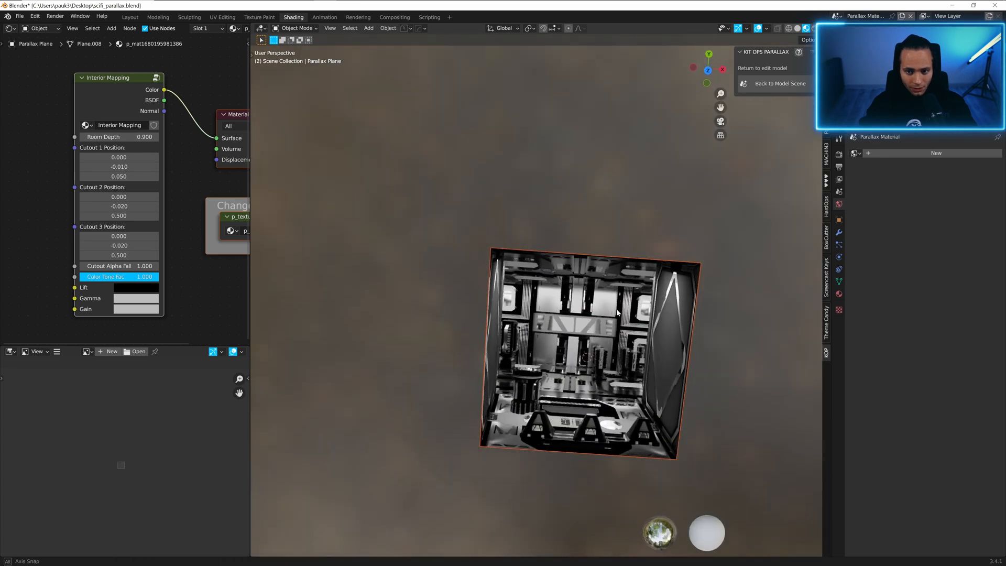
click(129, 17)
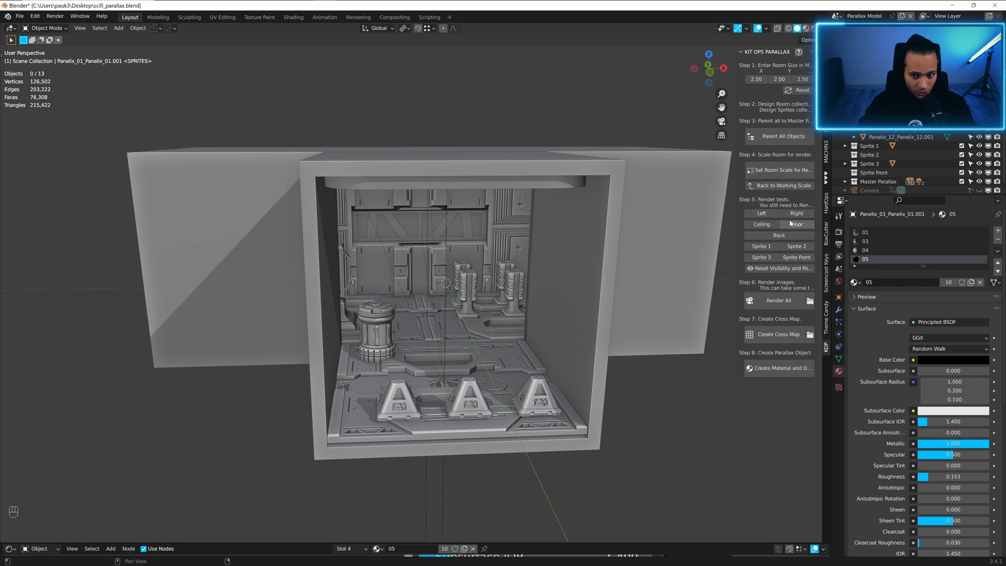
Re-render the ceiling view and save it over the existing ceiling EXR file
click(779, 301)
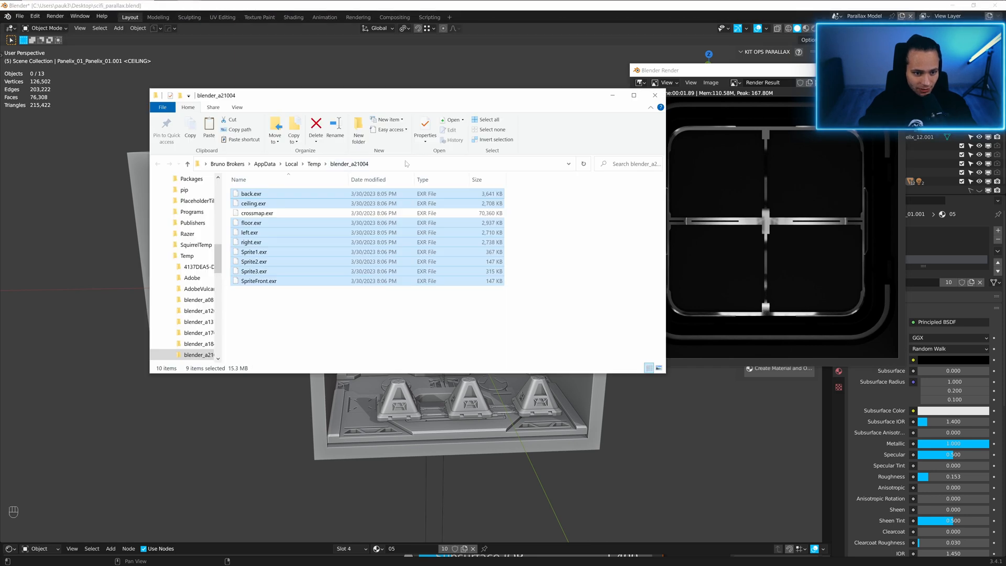
click(405, 164)
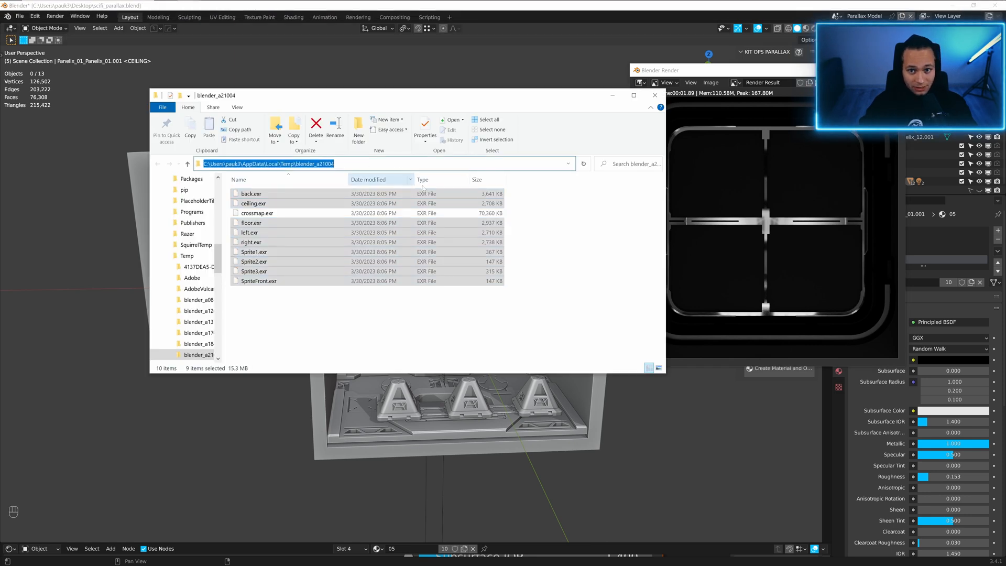
click(711, 82)
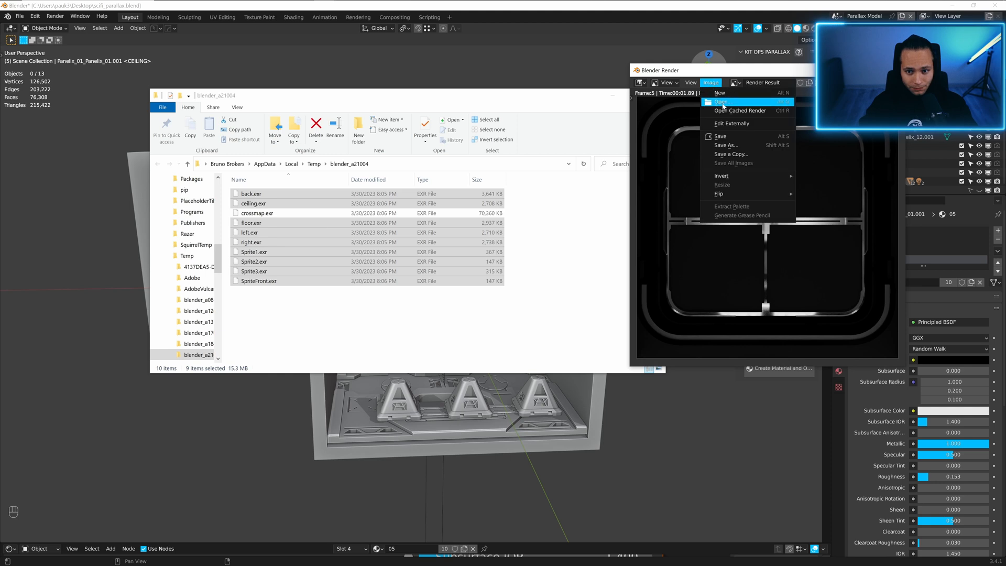
click(727, 144)
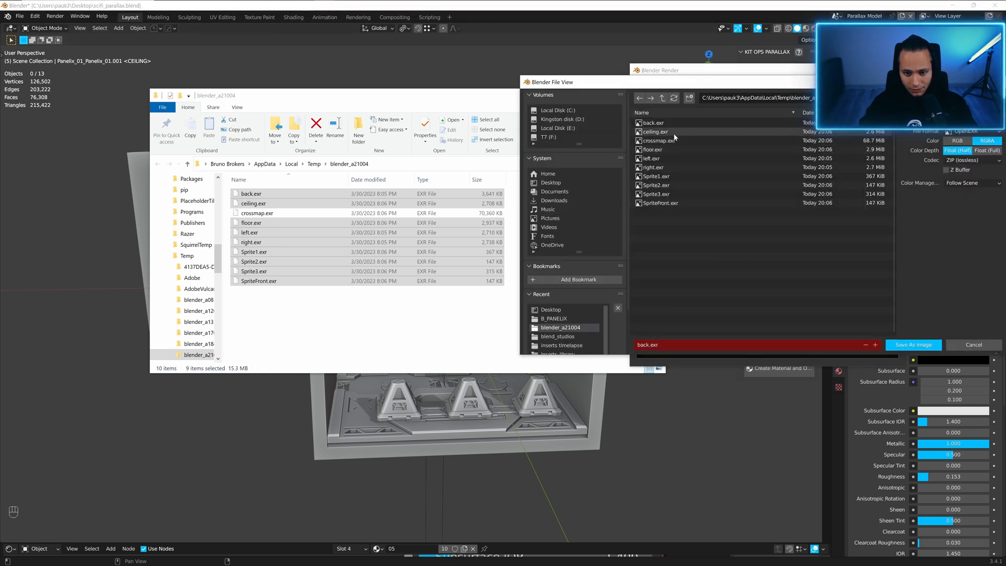
click(655, 132)
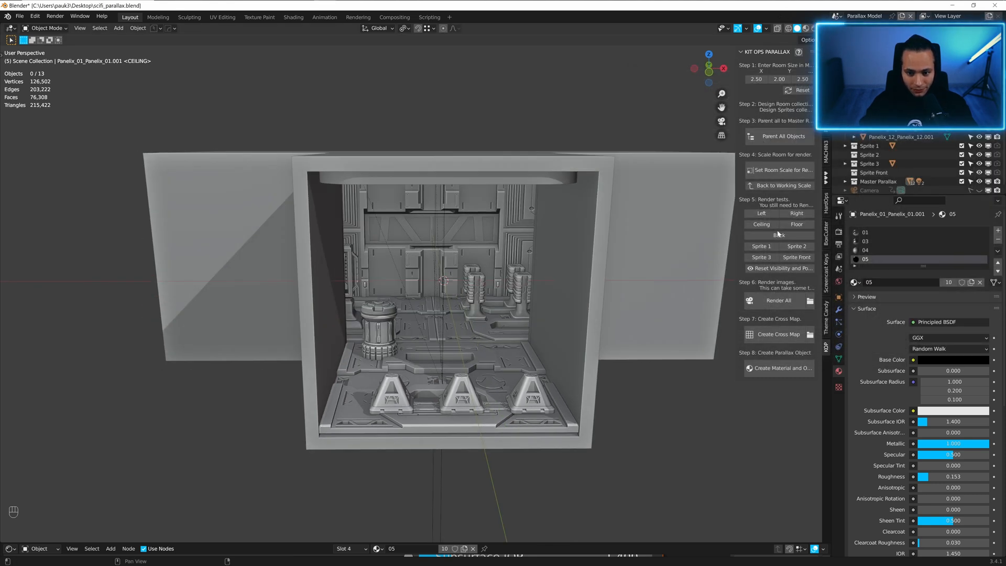
Re-render the floor view and save it as floor.exr over the earlier file
click(779, 301)
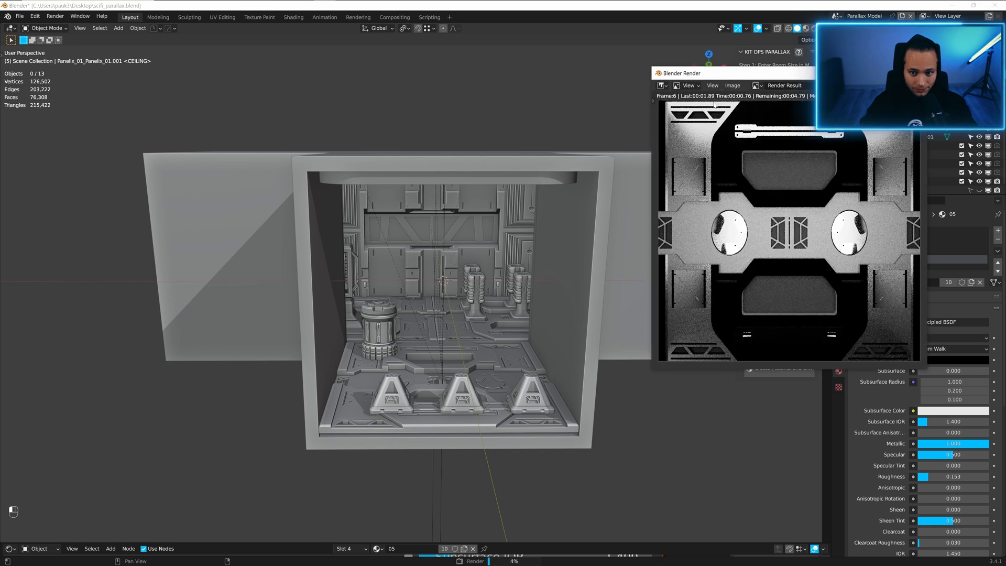
click(733, 85)
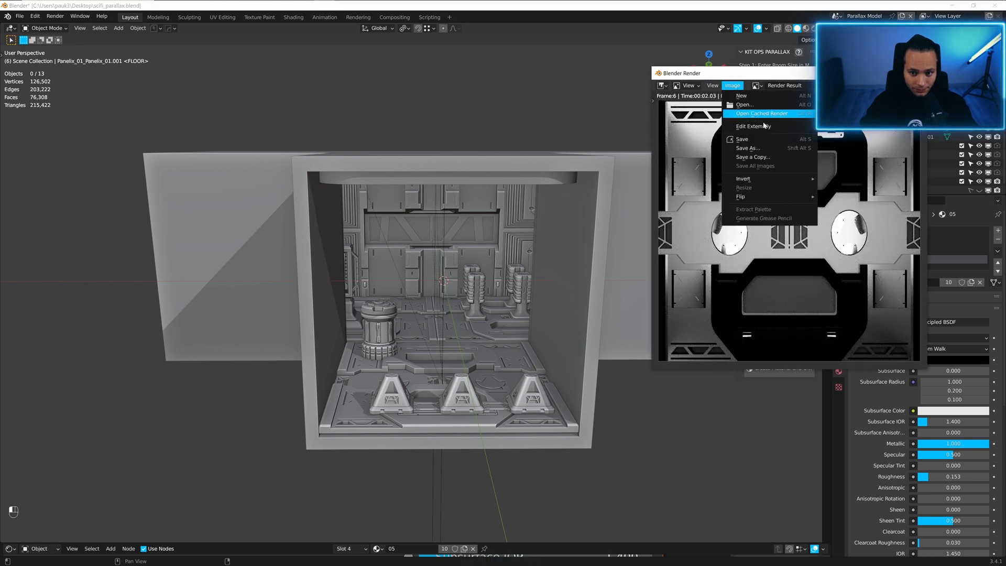
click(747, 148)
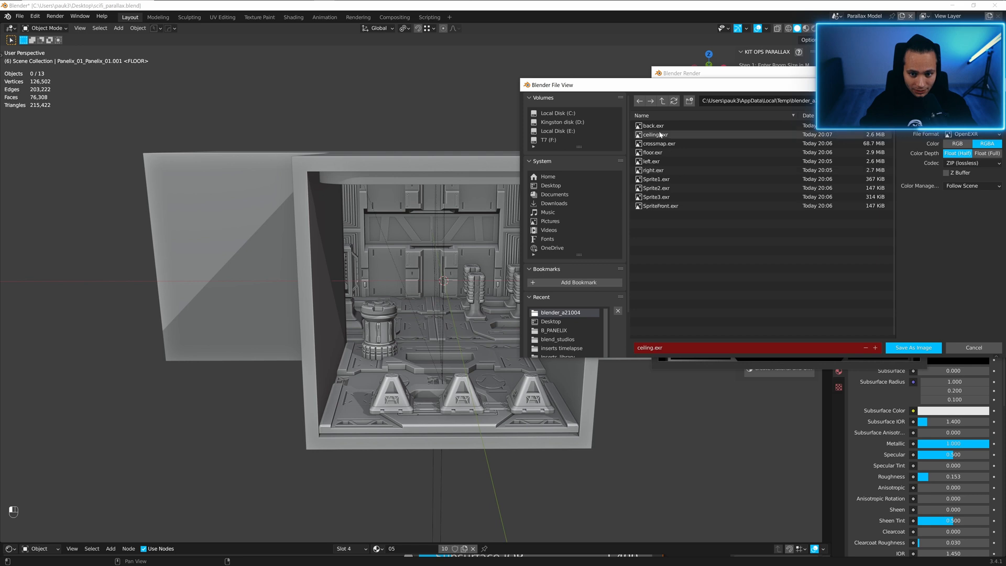
click(653, 152)
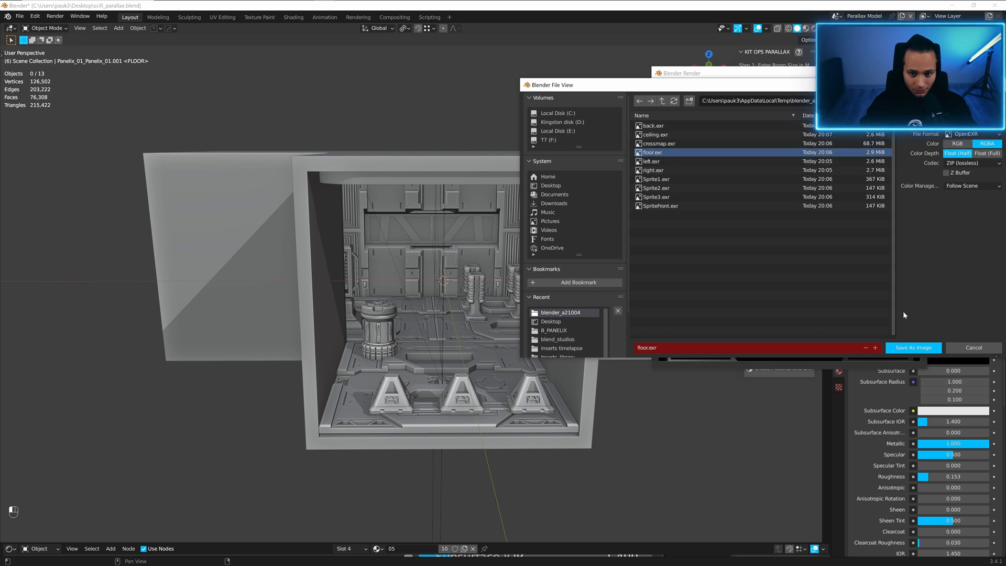
click(973, 347)
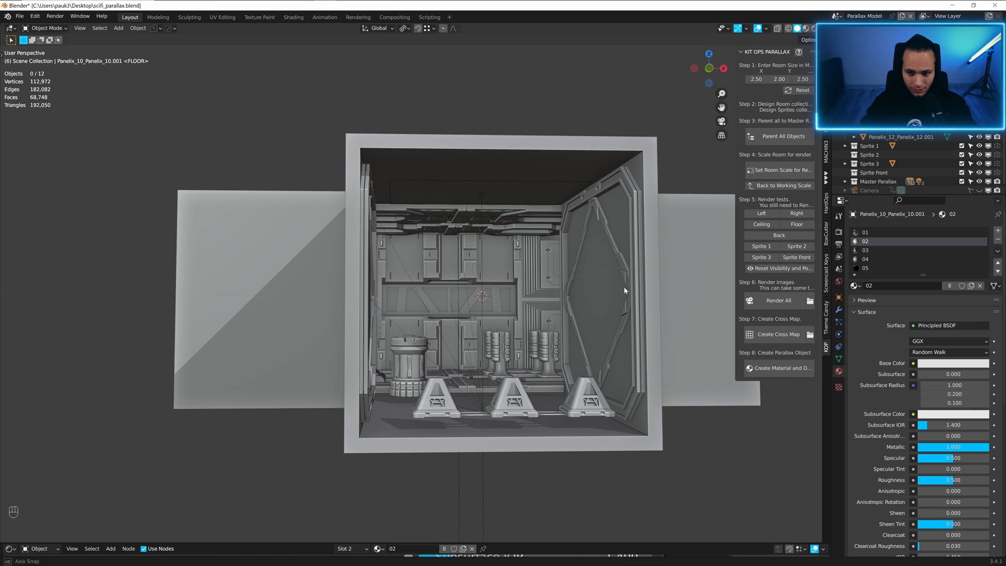
Render the left wall view and save it as an image
click(761, 212)
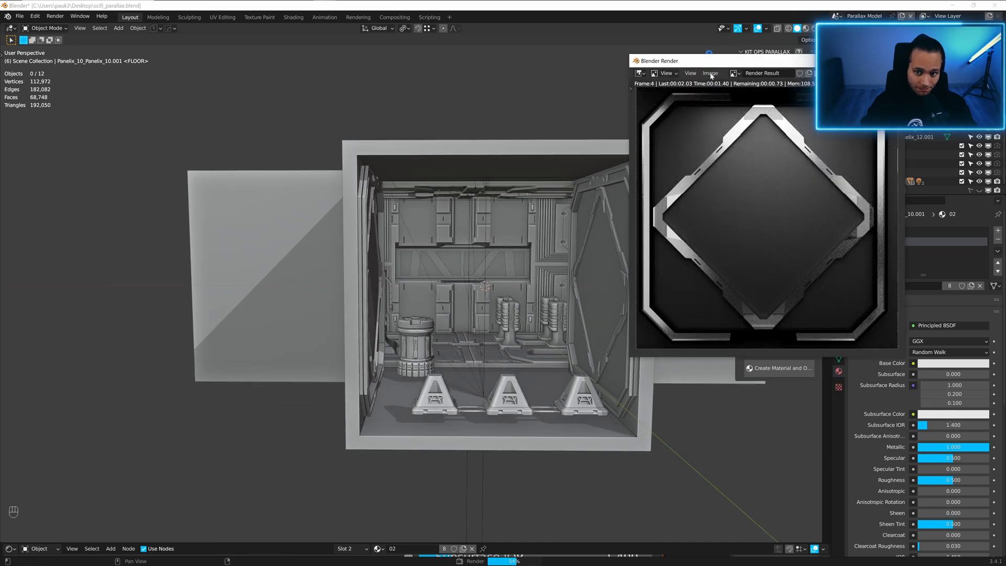
click(710, 74)
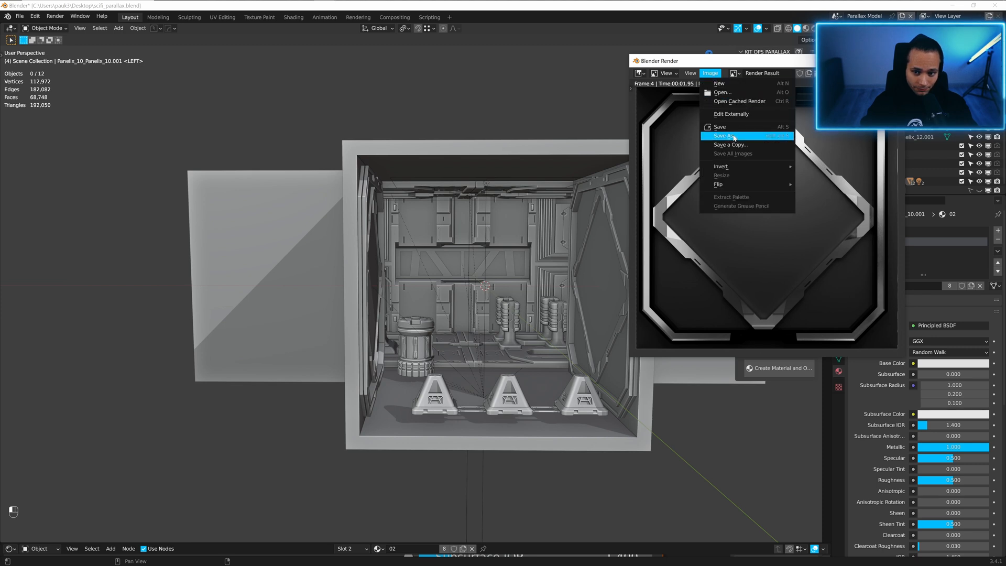
click(724, 136)
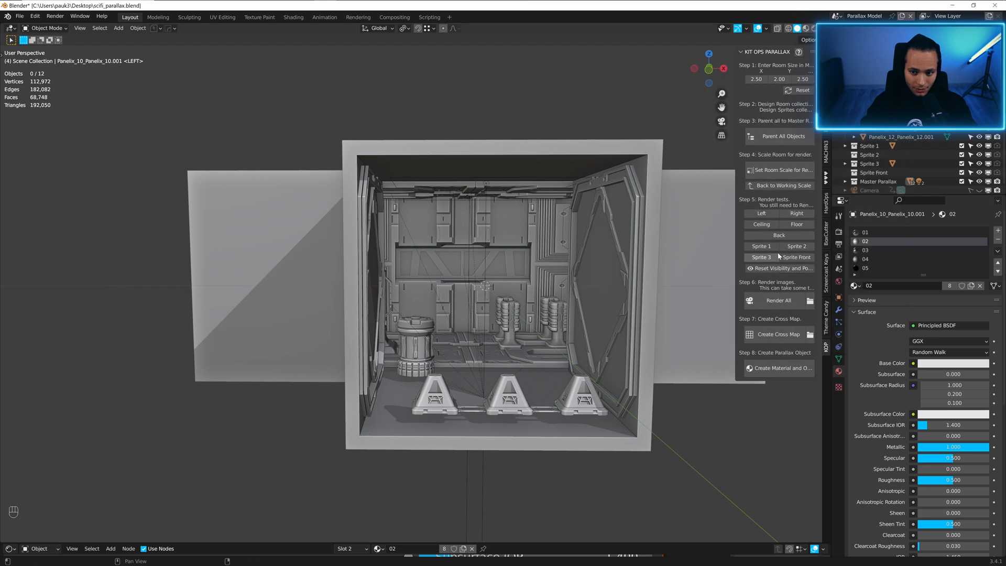
Render the right wall view and begin saving it
click(779, 300)
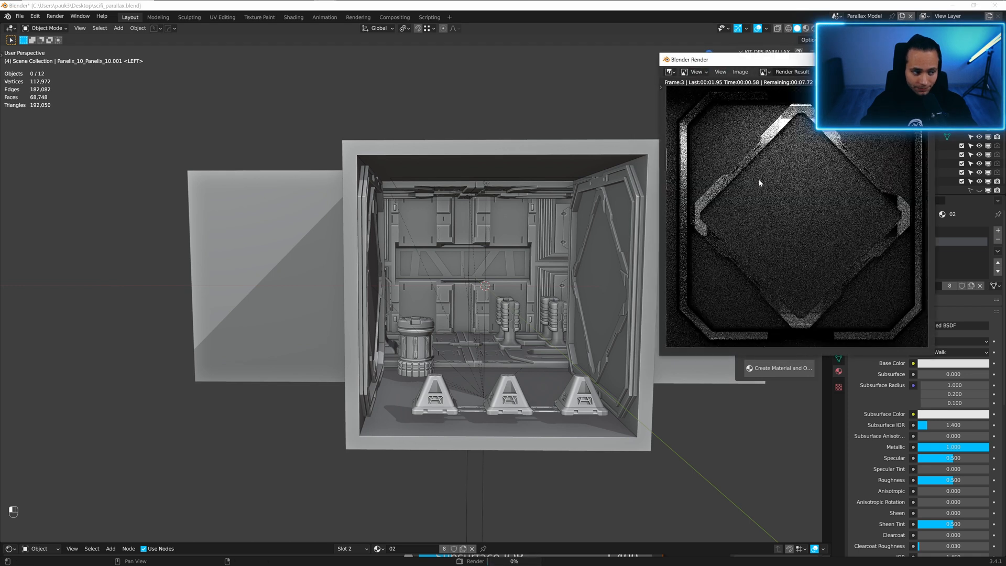
click(740, 71)
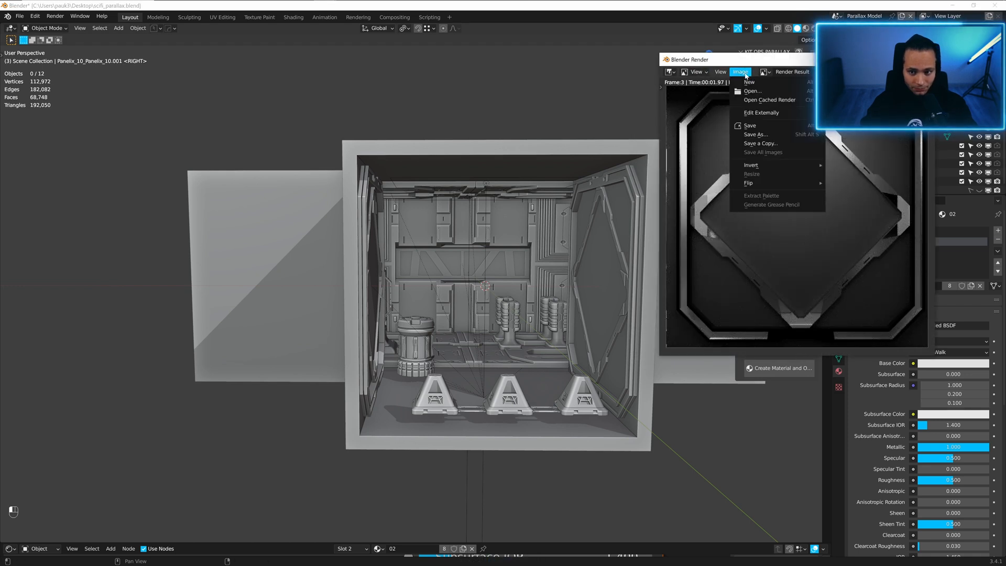
click(757, 134)
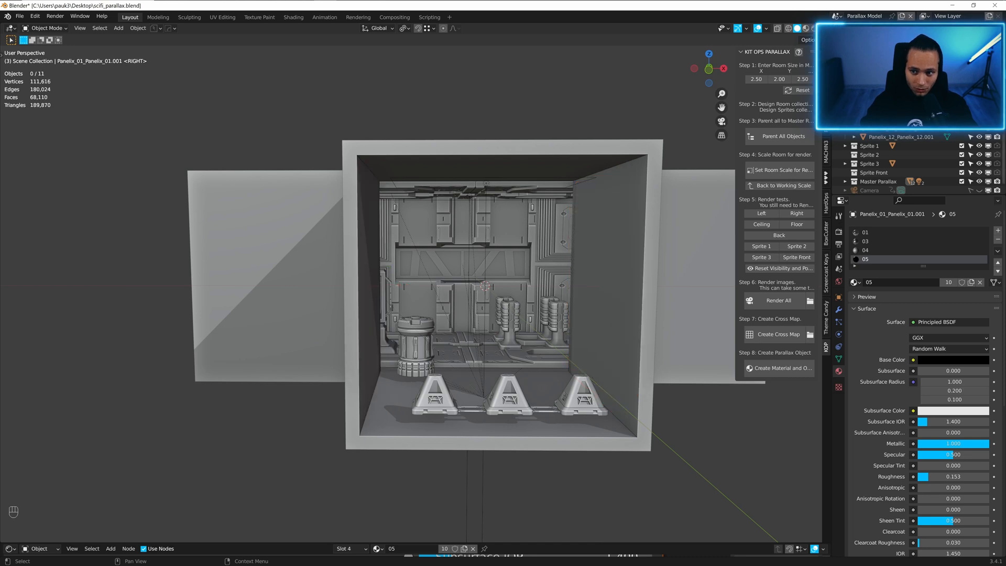
Save the right wall render as right.exr and render the back wall view
drag(481, 290, 545, 302)
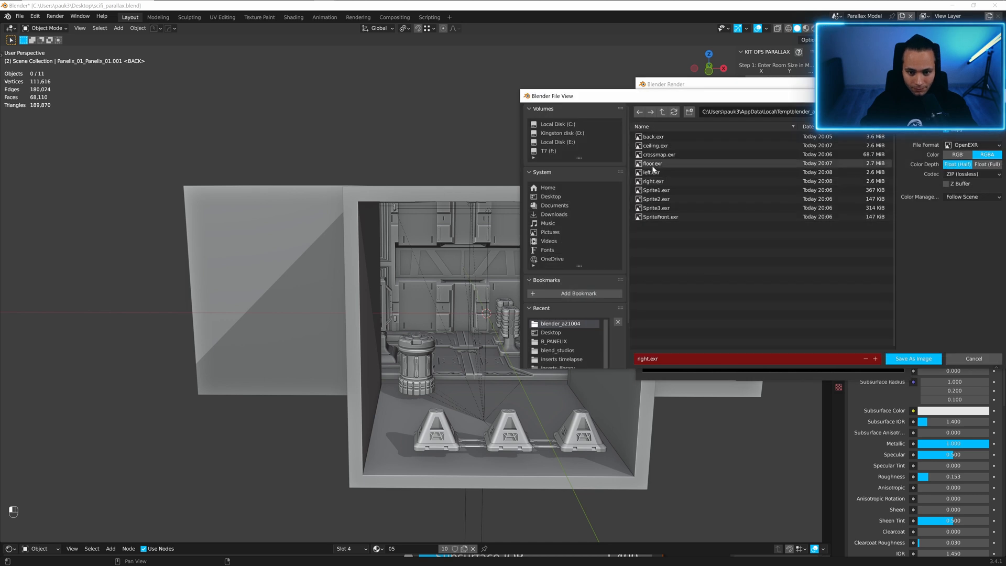
click(913, 358)
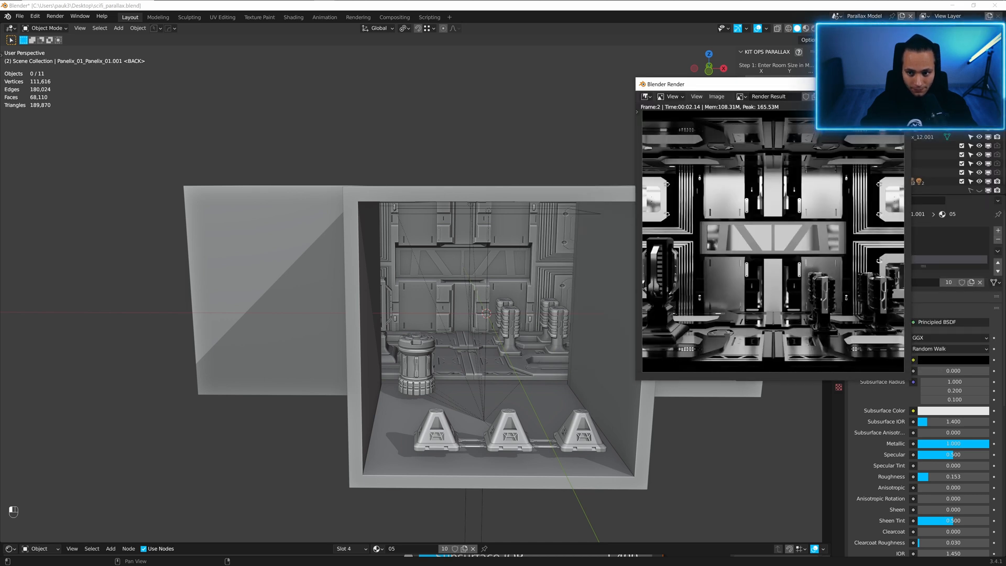
click(637, 84)
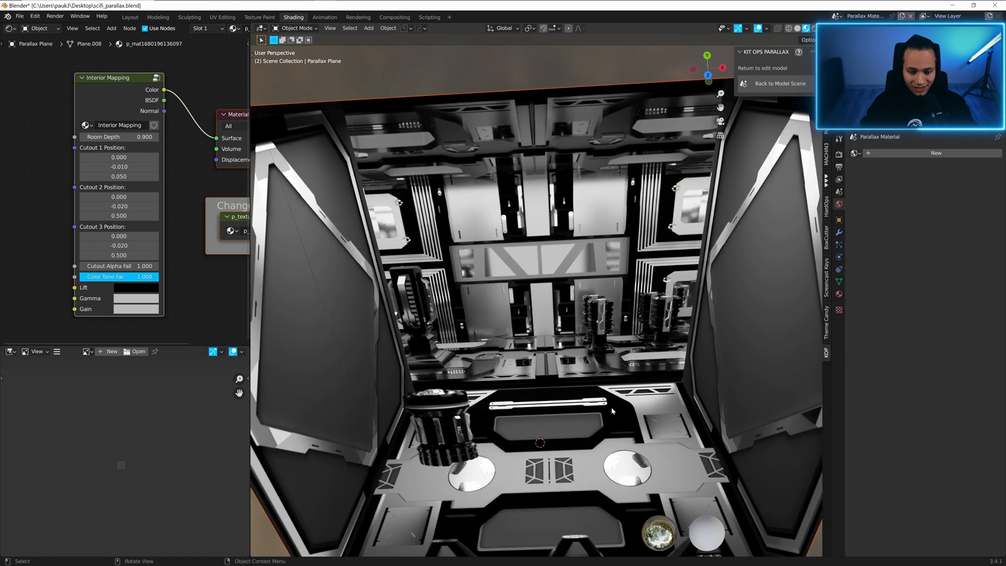
mouse_move(625, 403)
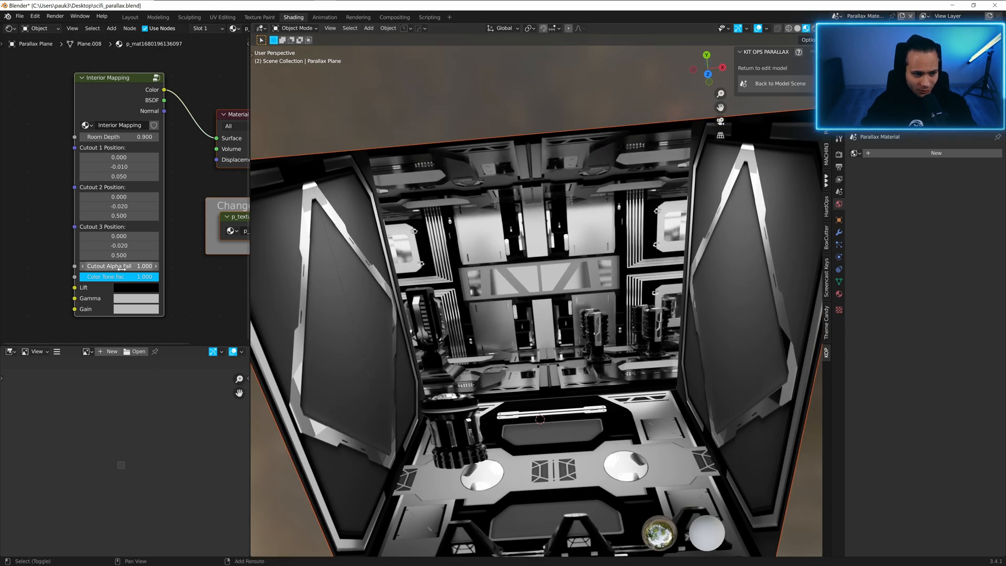
Raise the Interior Mapping Cutout Alpha Falloff from 1.0 to 4.24
drag(97, 265, 147, 266)
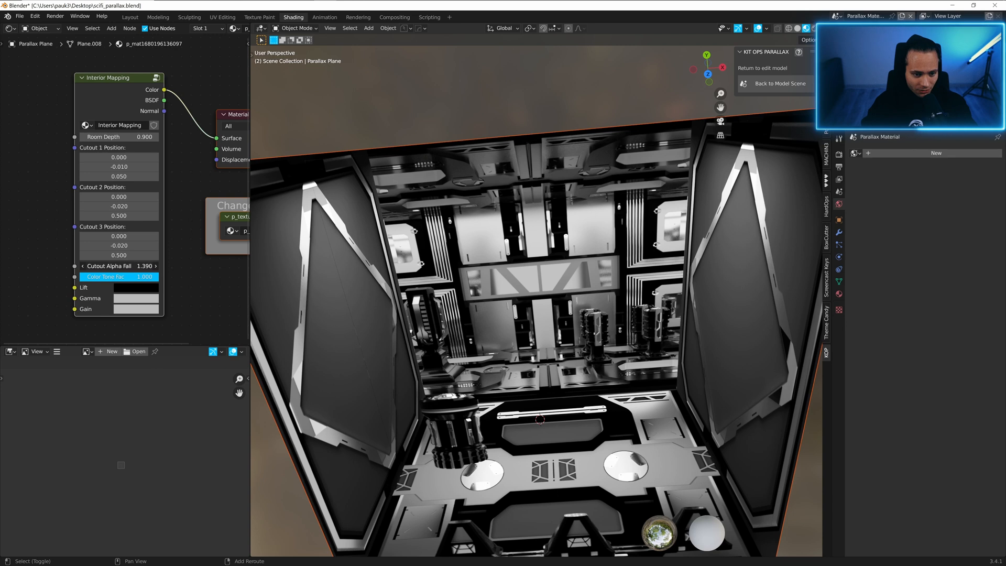
drag(119, 266, 148, 266)
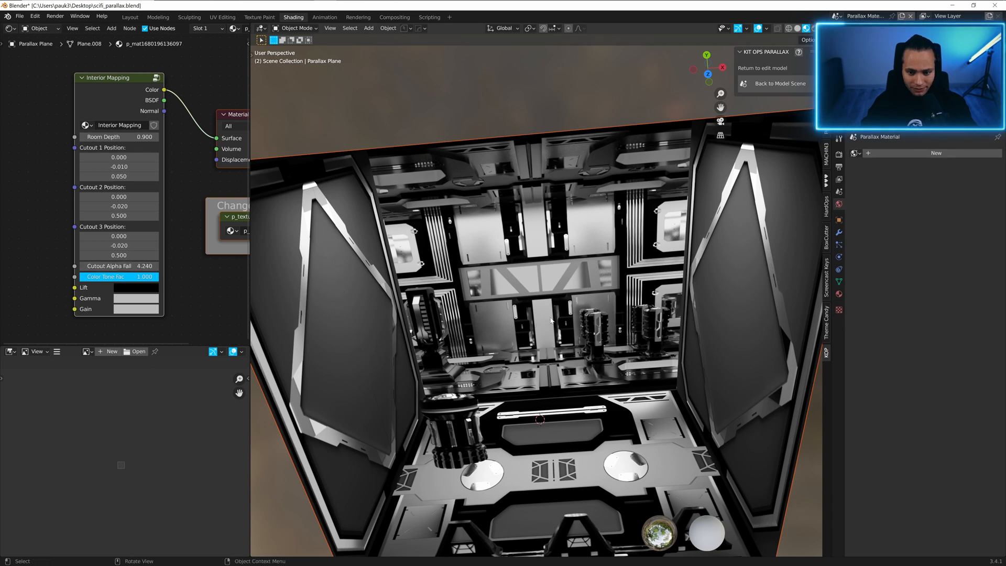
drag(550, 321, 587, 250)
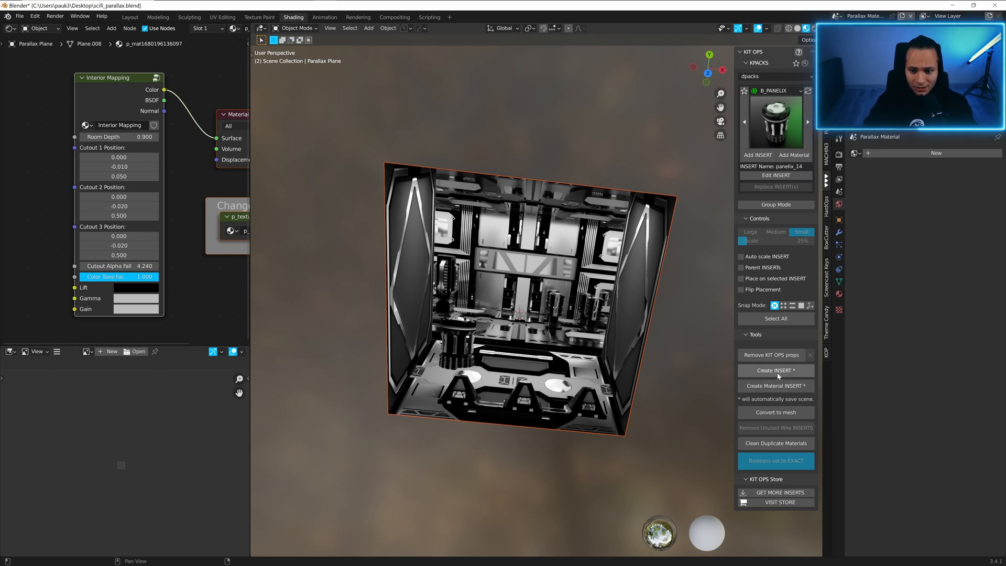
mouse_move(775, 370)
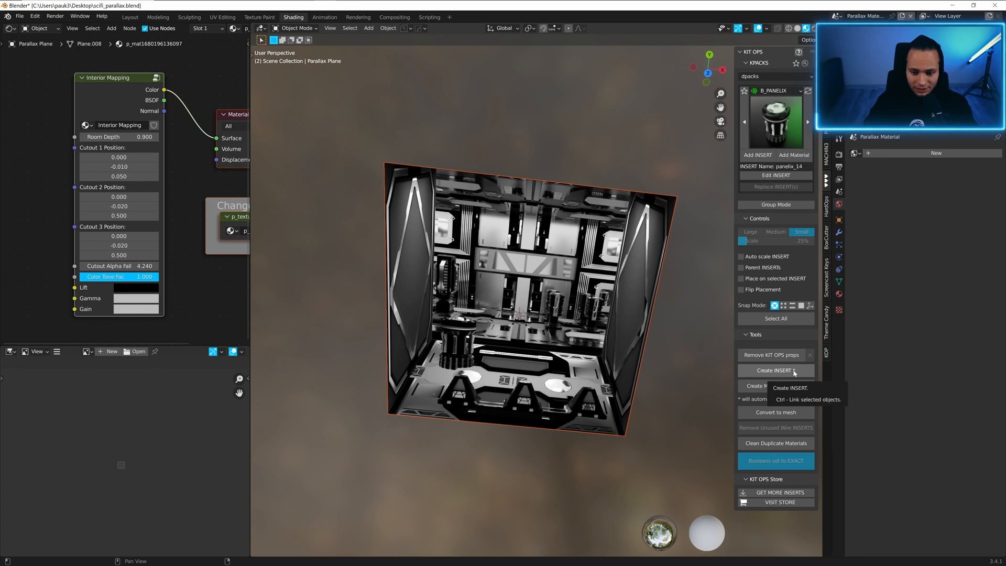
Create a KIT OPS insert from the parallax plane, name it SCI fi_parallax and save it
click(775, 370)
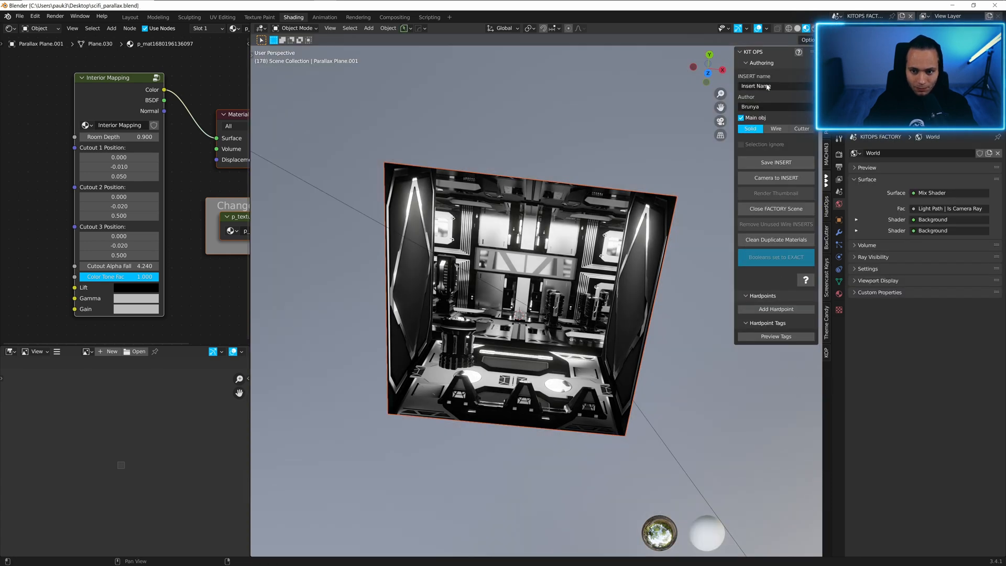
text(SCi fi_parallax)
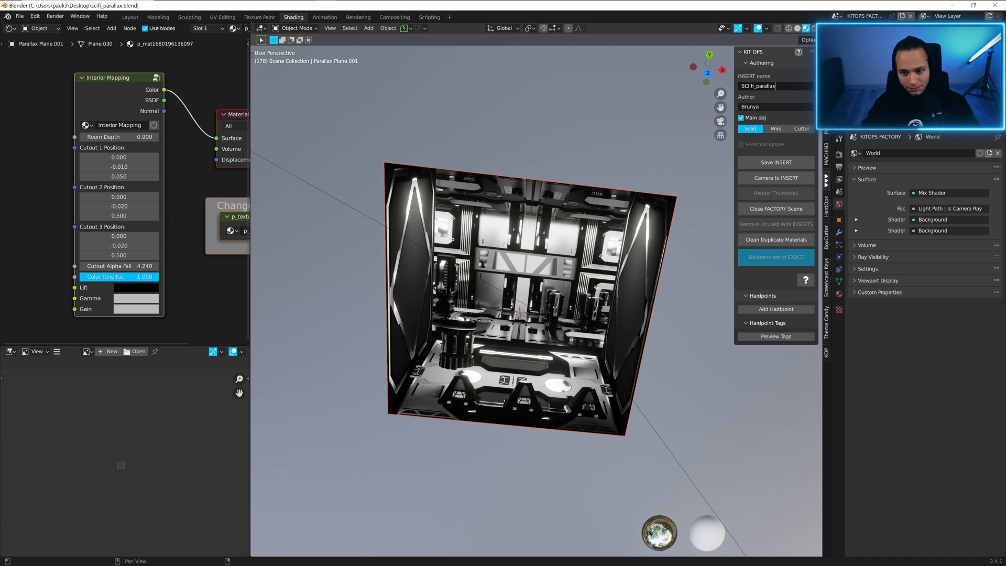
click(775, 162)
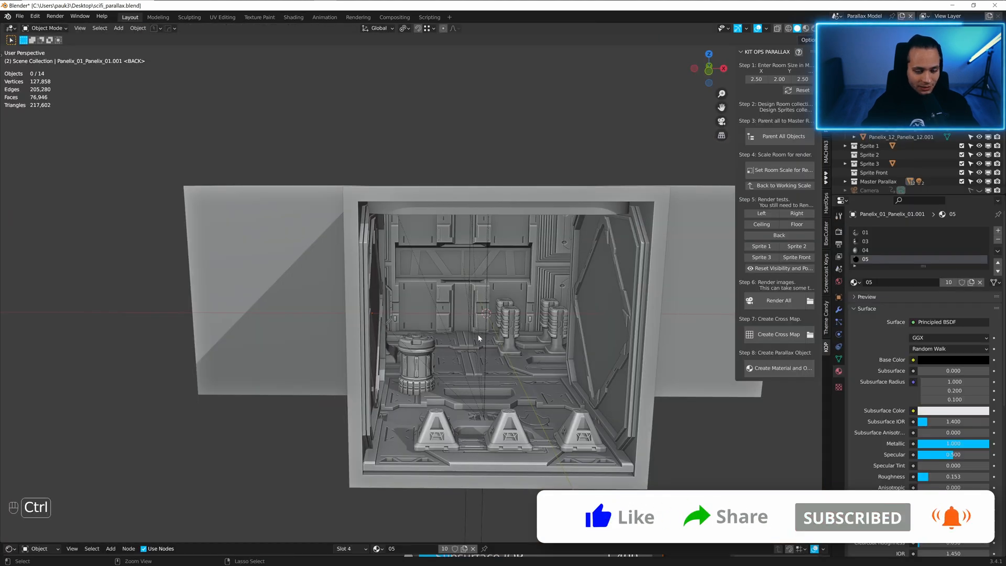
Add the Sci_Fi_Parallax insert from the dpacks / B_PANELIX kpack and orbit to watch the interior shift
click(20, 16)
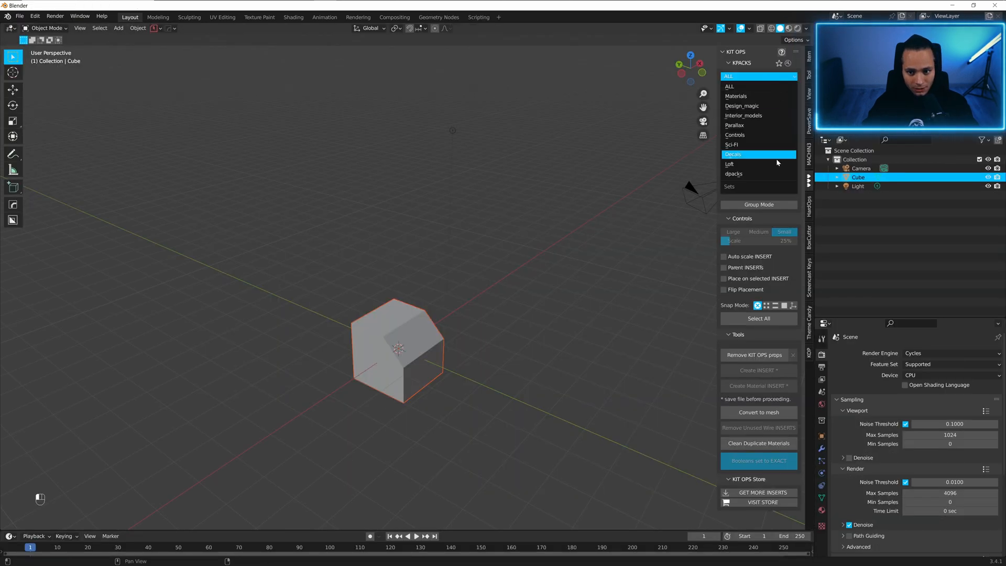
click(734, 174)
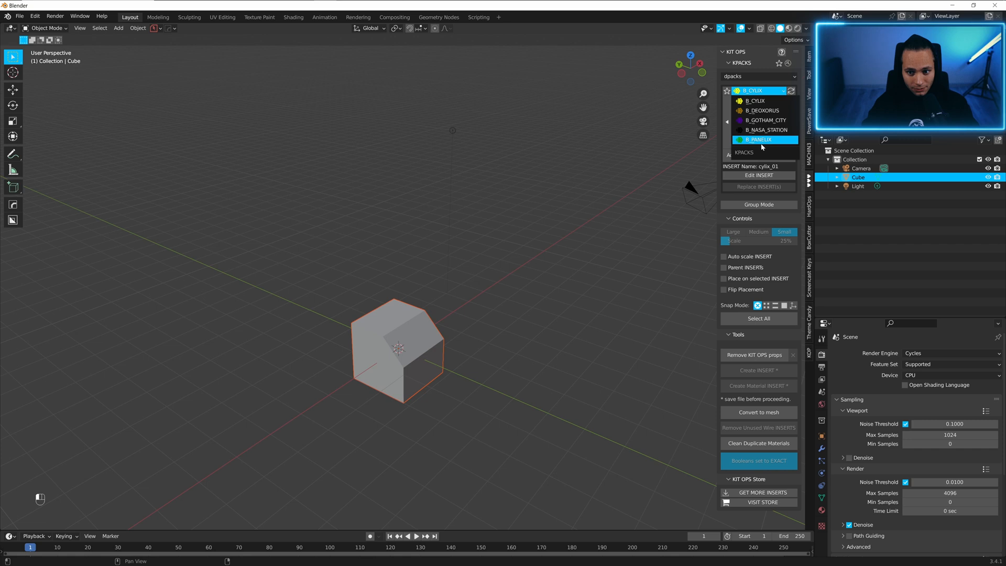
click(759, 139)
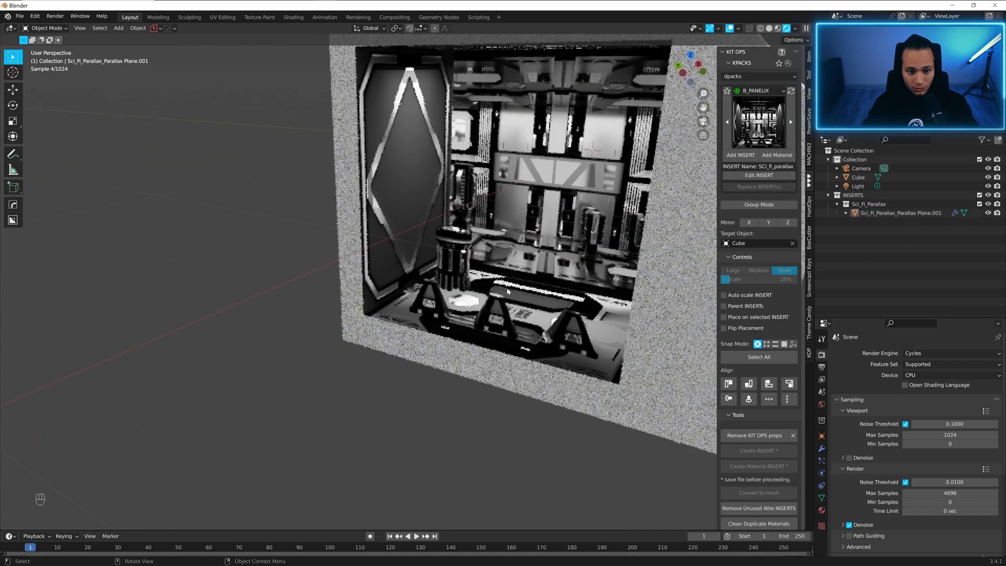
drag(507, 290, 549, 274)
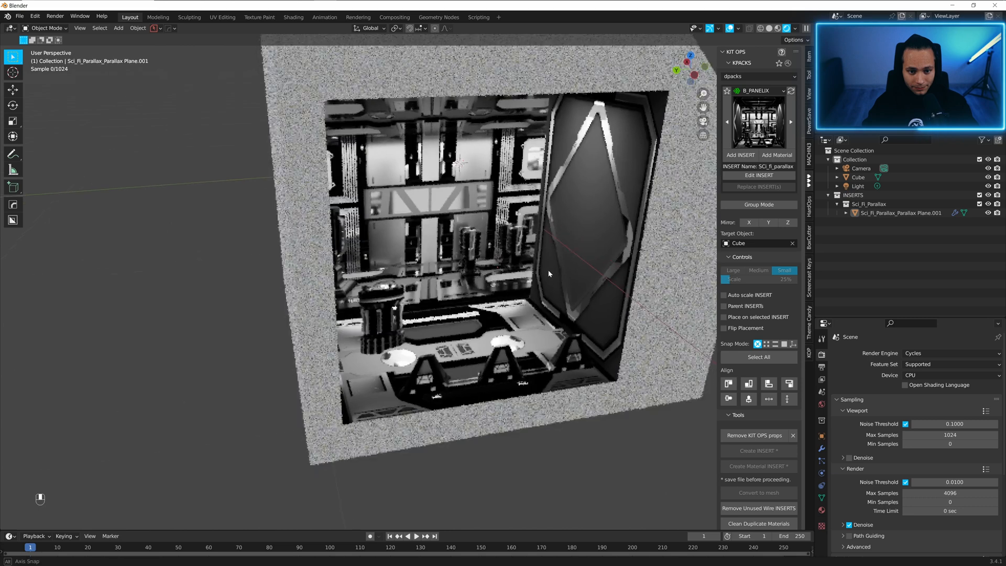
drag(548, 273, 527, 327)
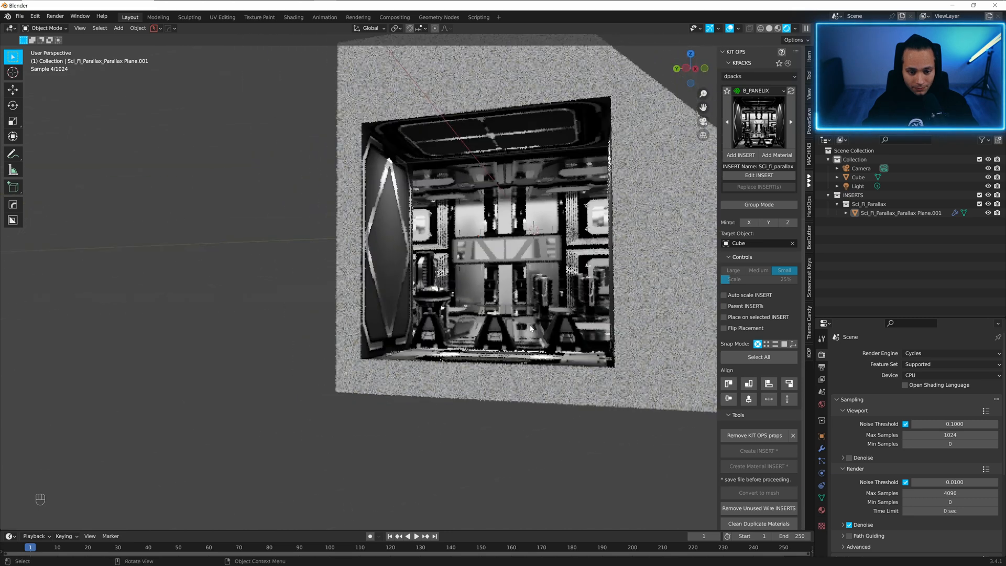